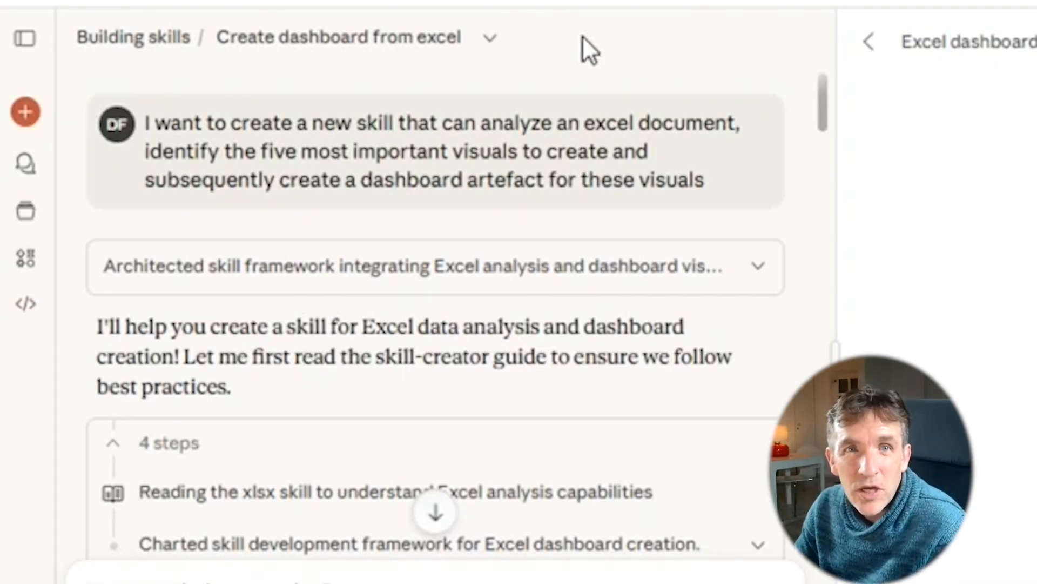
mouse_move(615, 87)
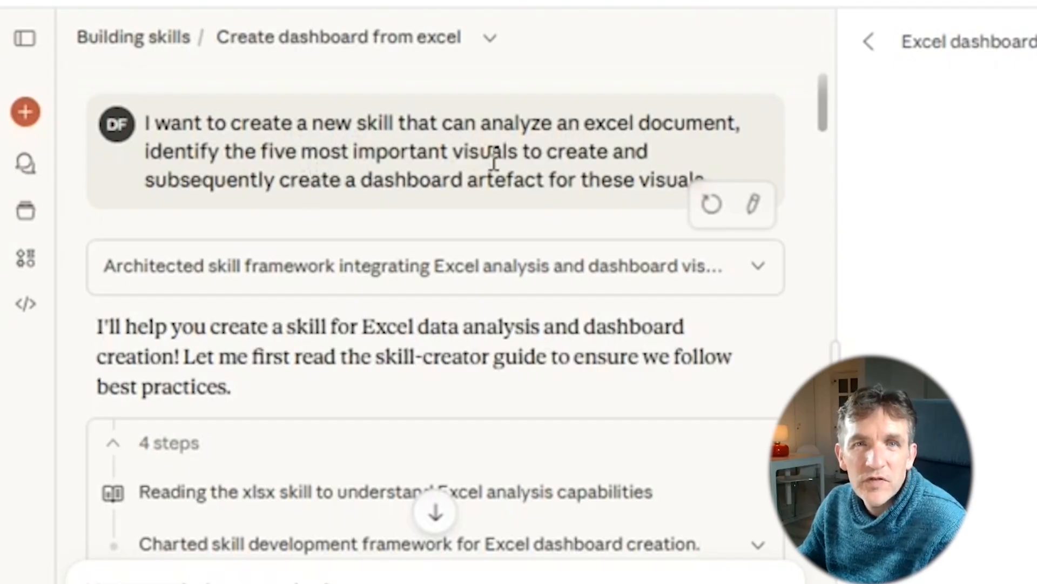
mouse_move(407, 208)
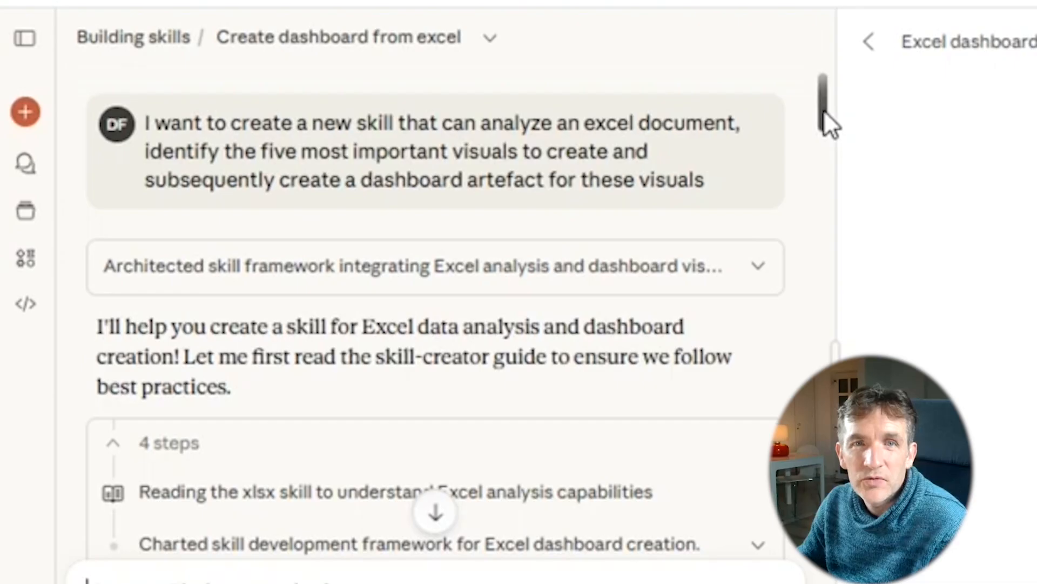
Scroll the Claude chat past the clarifying questions and the user's reply.
scroll(down, 3)
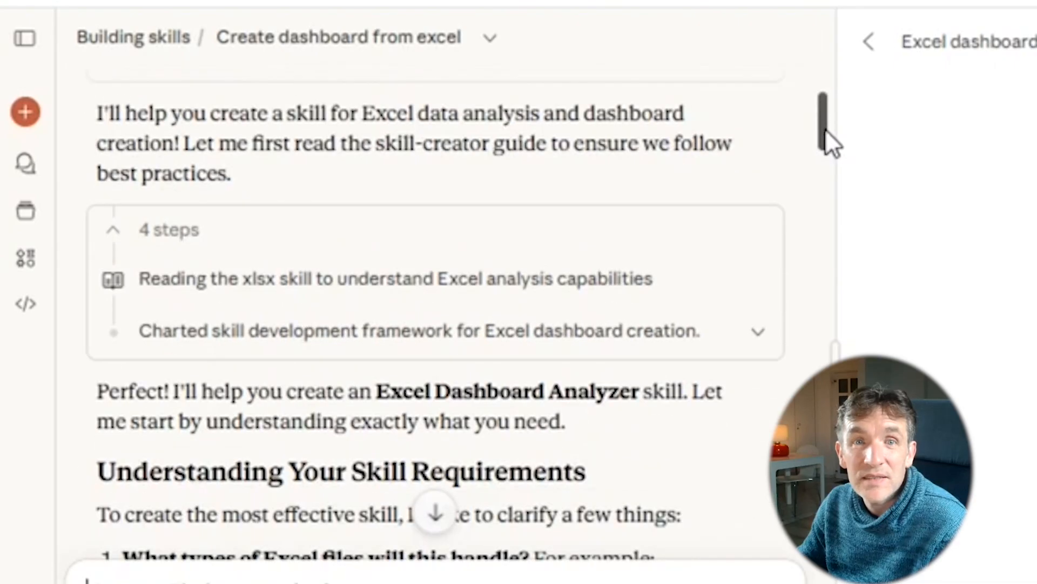
scroll(down, 3)
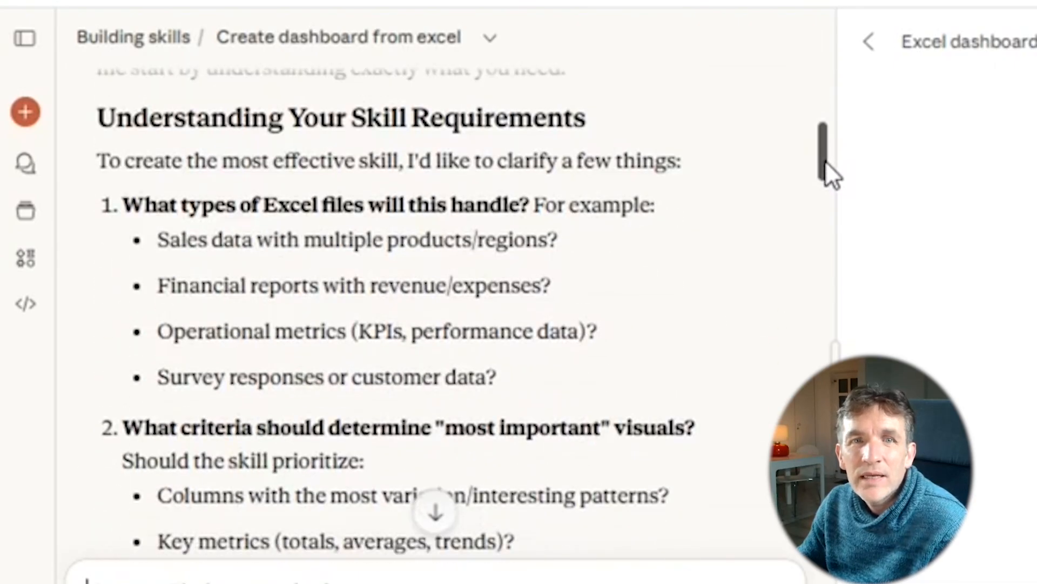
scroll(down, 3)
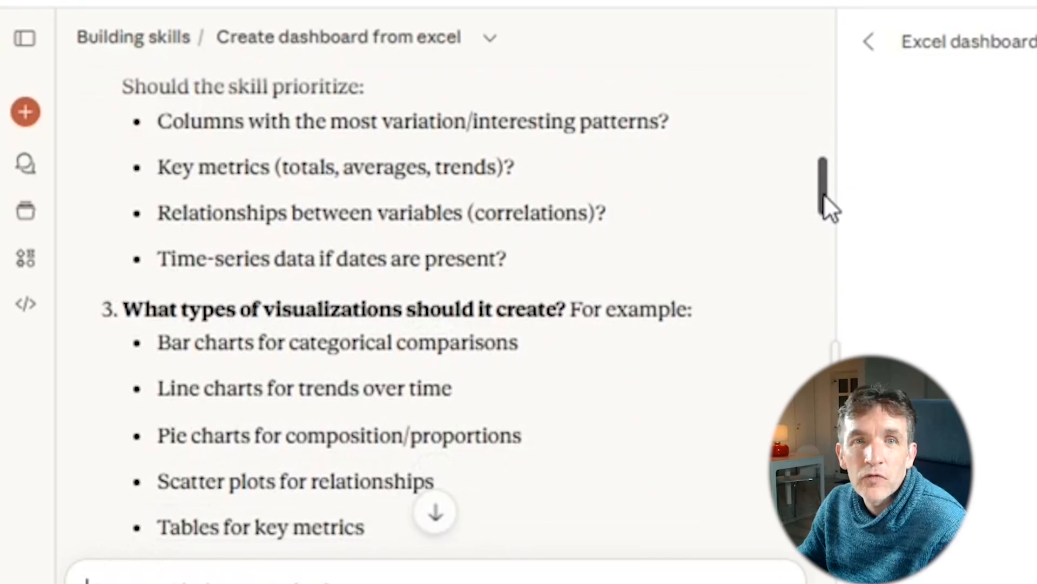
scroll(down, 3)
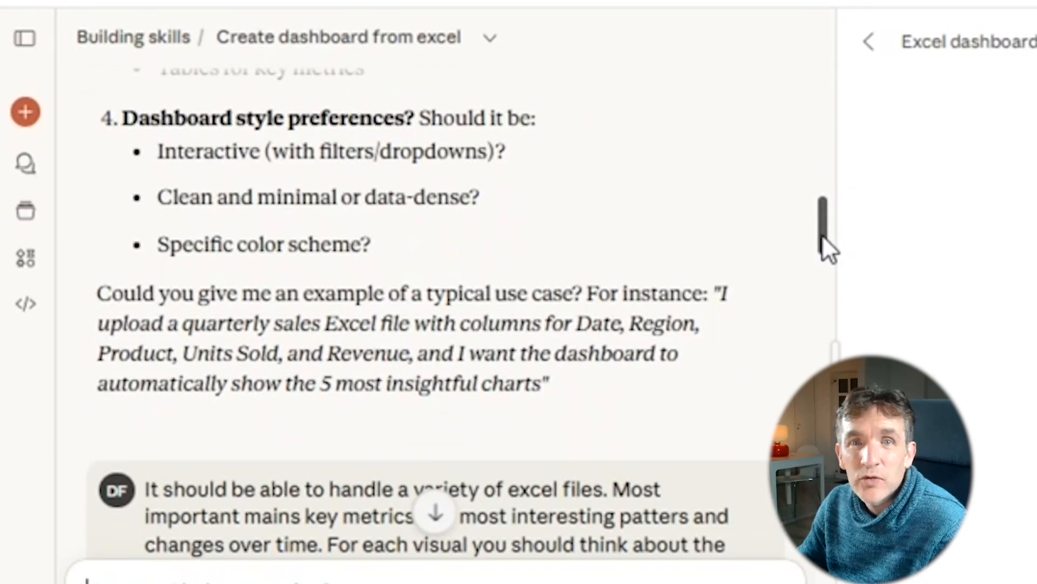
scroll(down, 3)
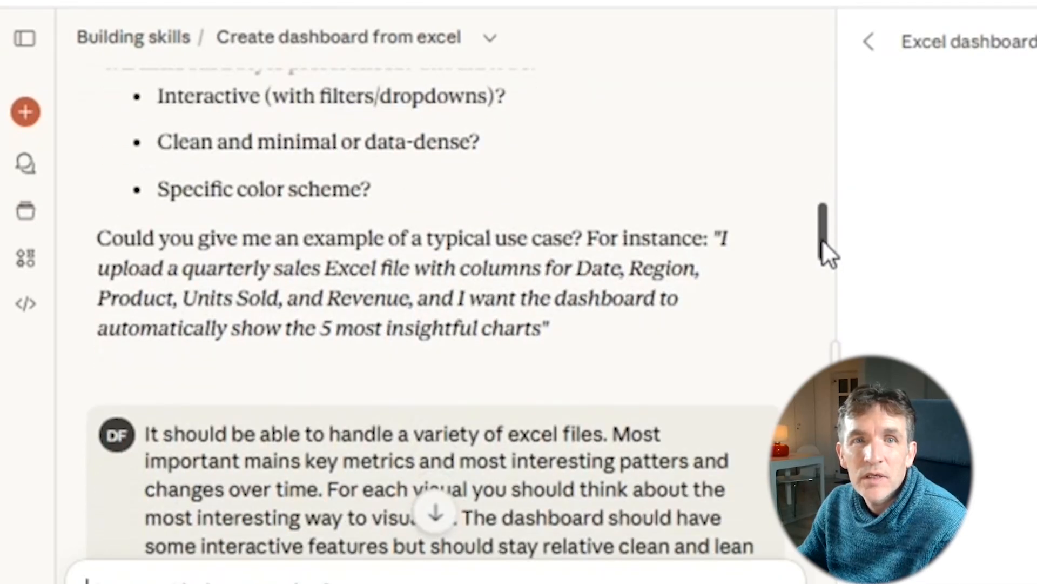
scroll(down, 3)
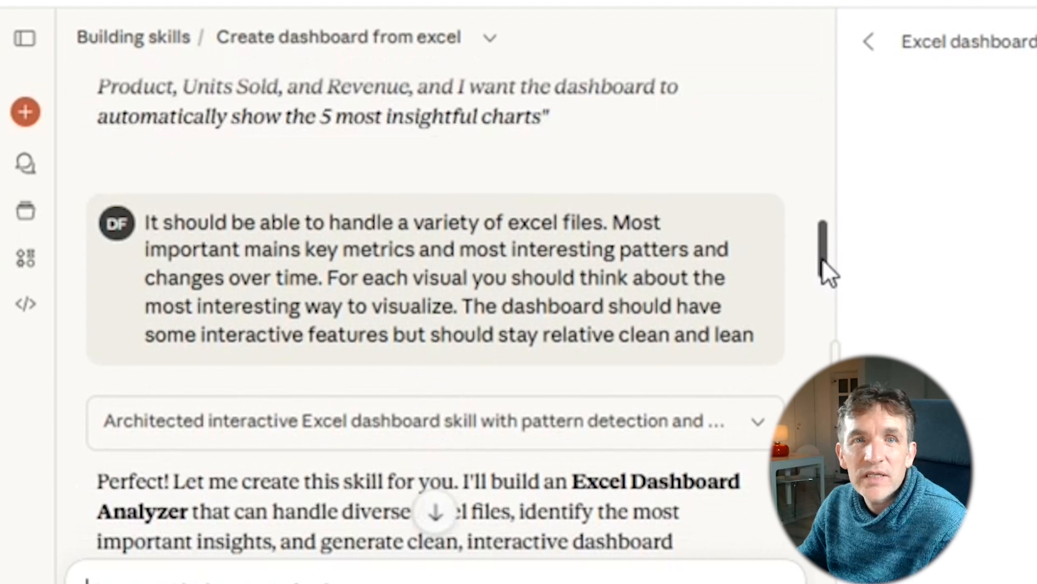
scroll(down, 3)
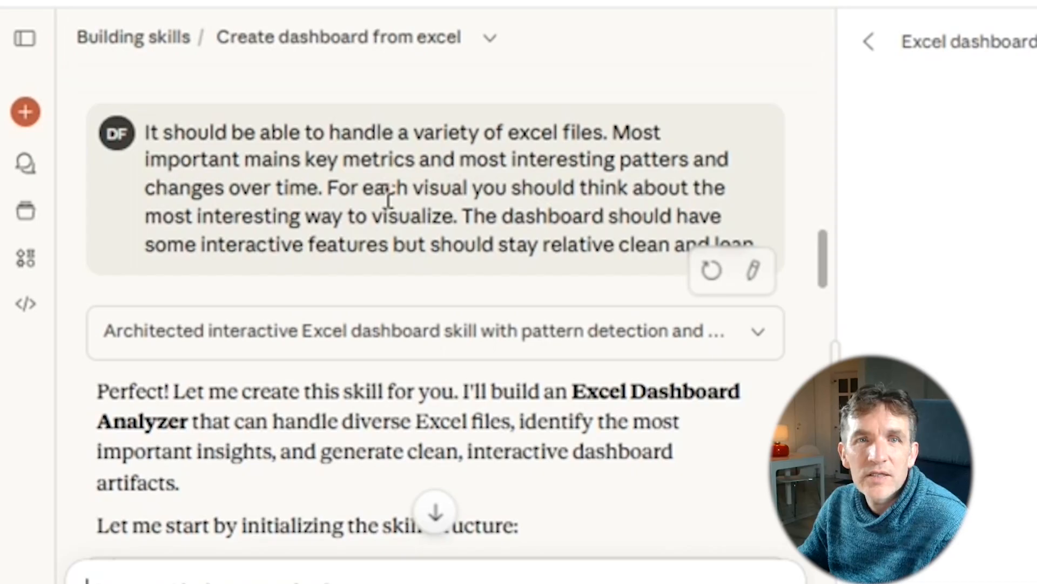
mouse_move(537, 191)
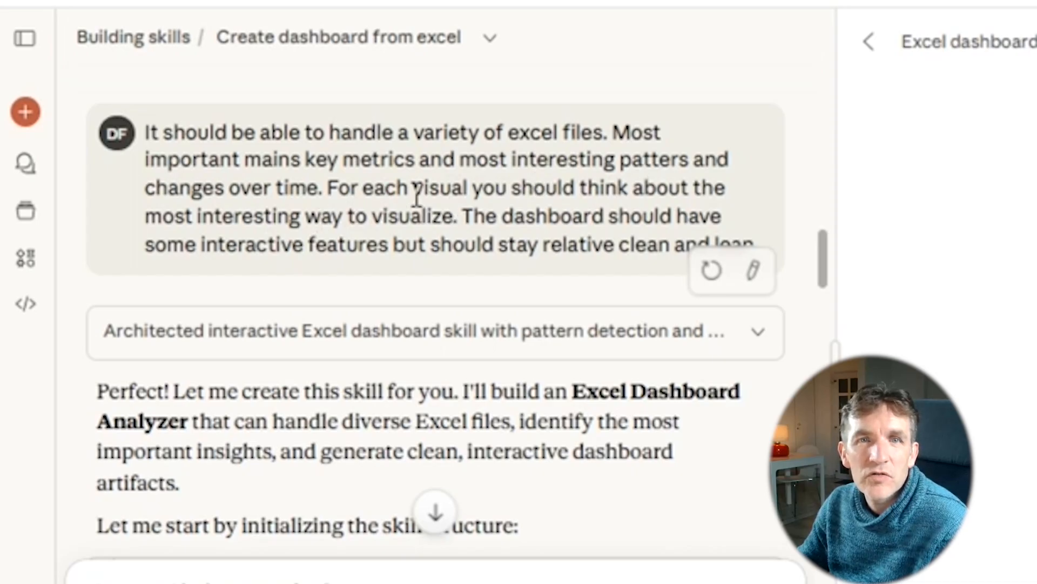
mouse_move(562, 218)
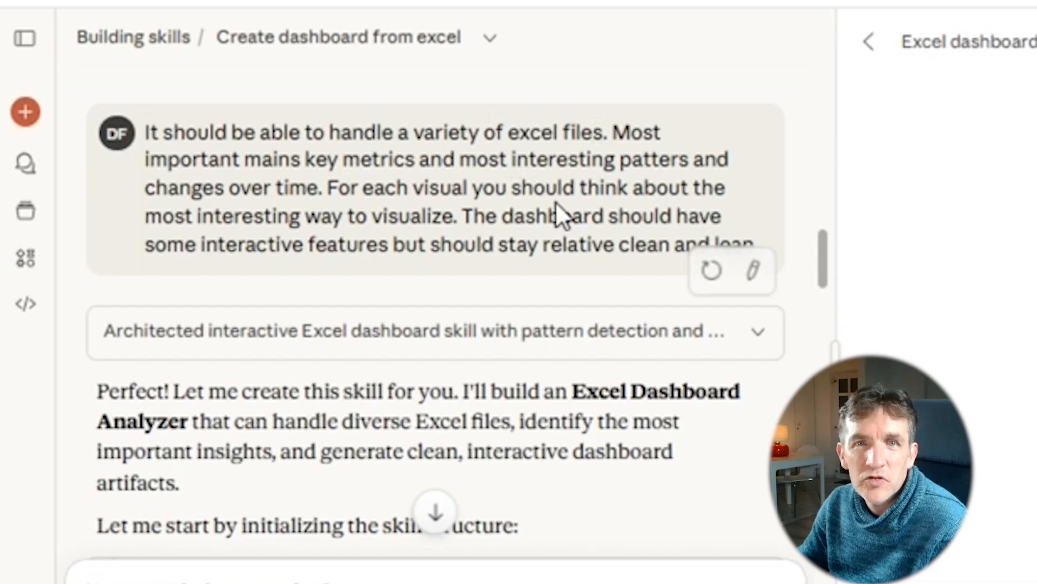
mouse_move(520, 224)
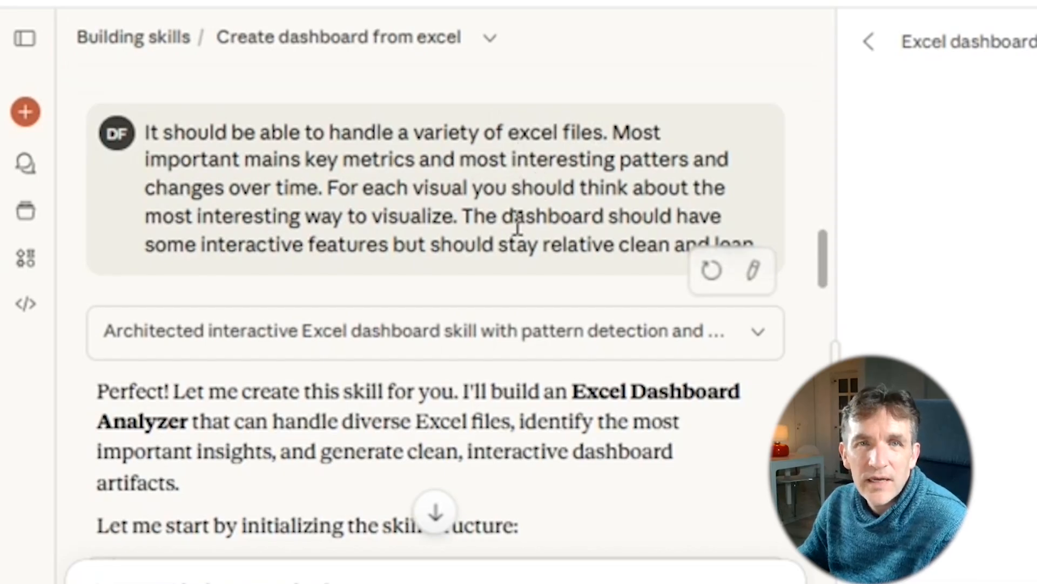
mouse_move(826, 275)
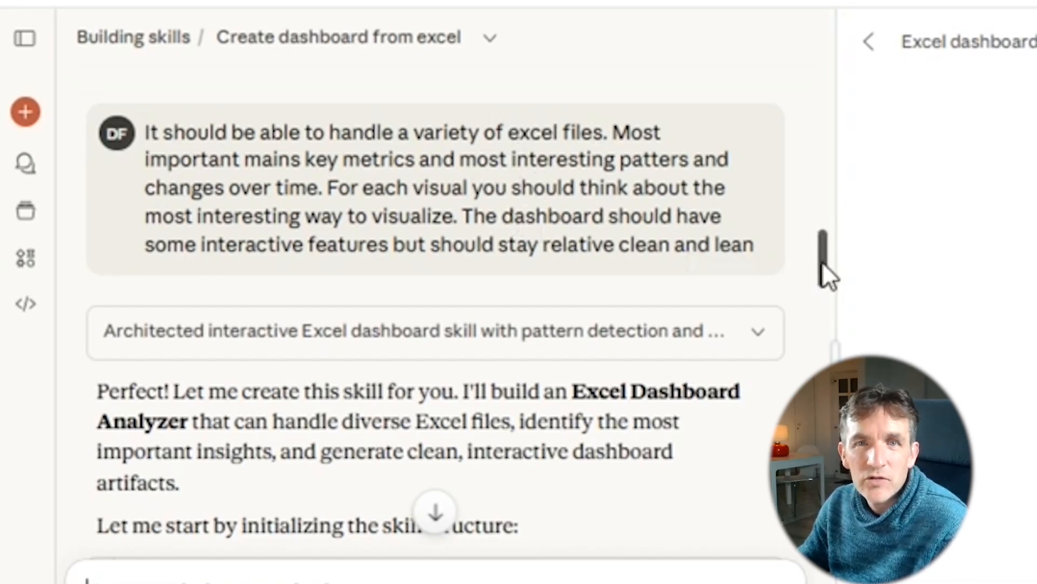
Continue down to the finished skill's How to Use It instructions and download card.
scroll(down, 3)
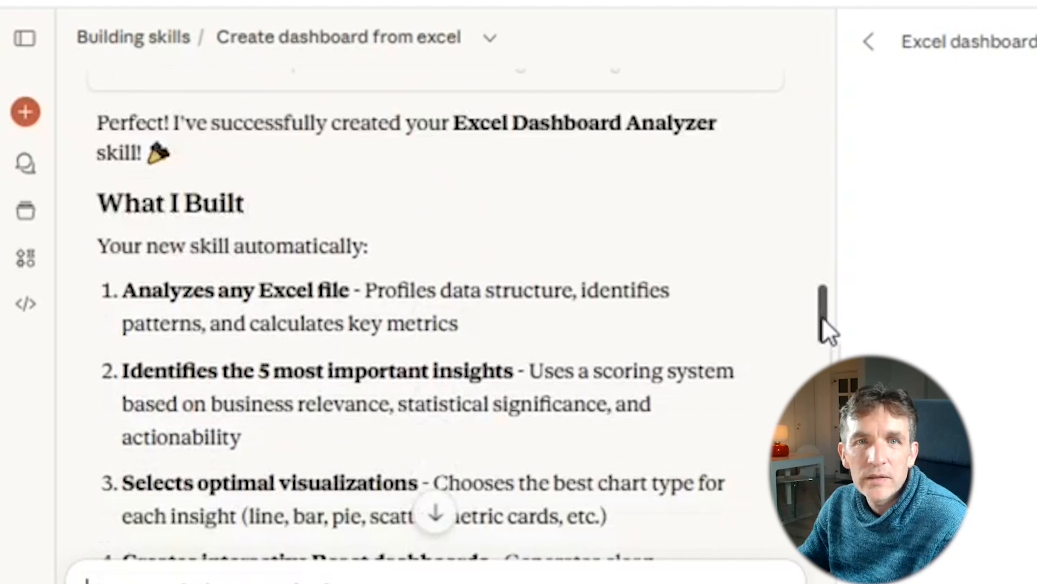
scroll(down, 3)
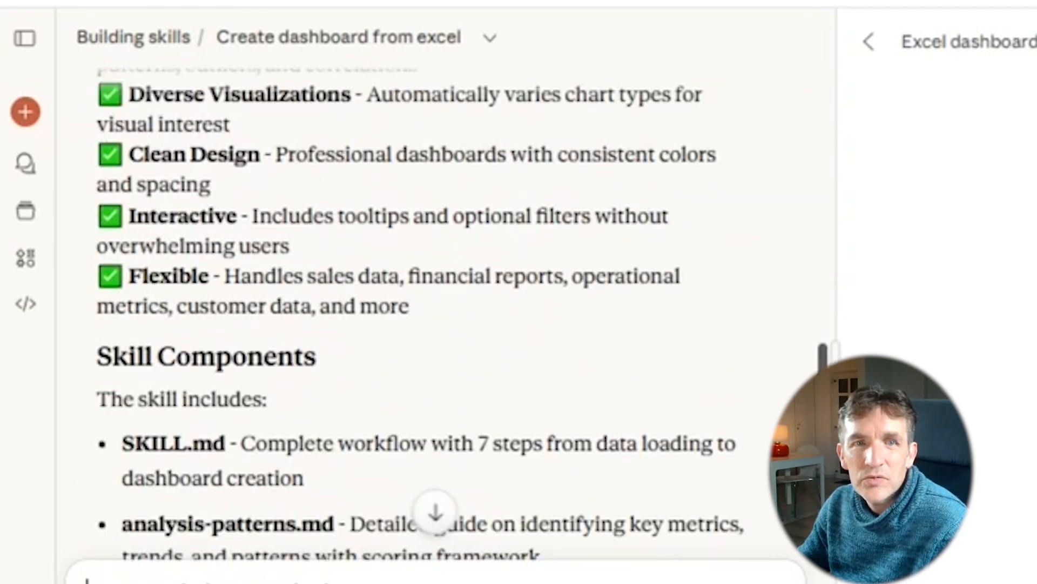
scroll(down, 3)
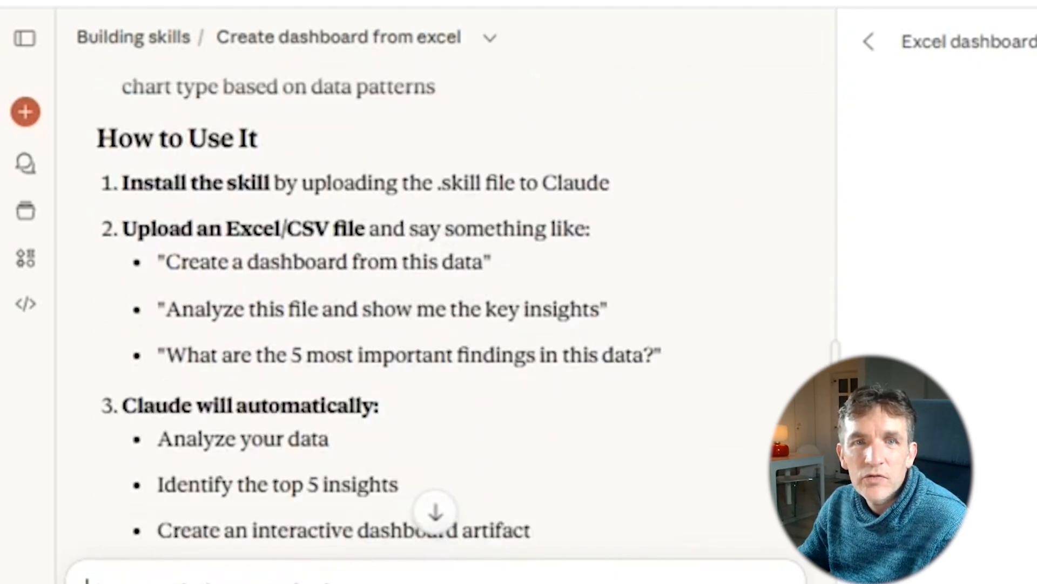
scroll(down, 3)
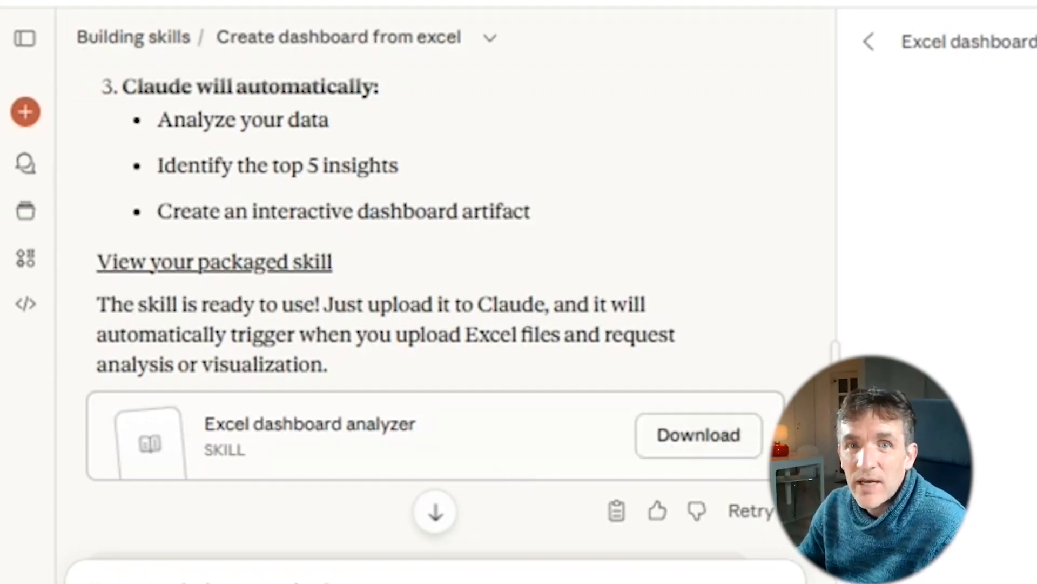
Scroll to the skill download card and the request for downloadable underlying files.
scroll(down, 3)
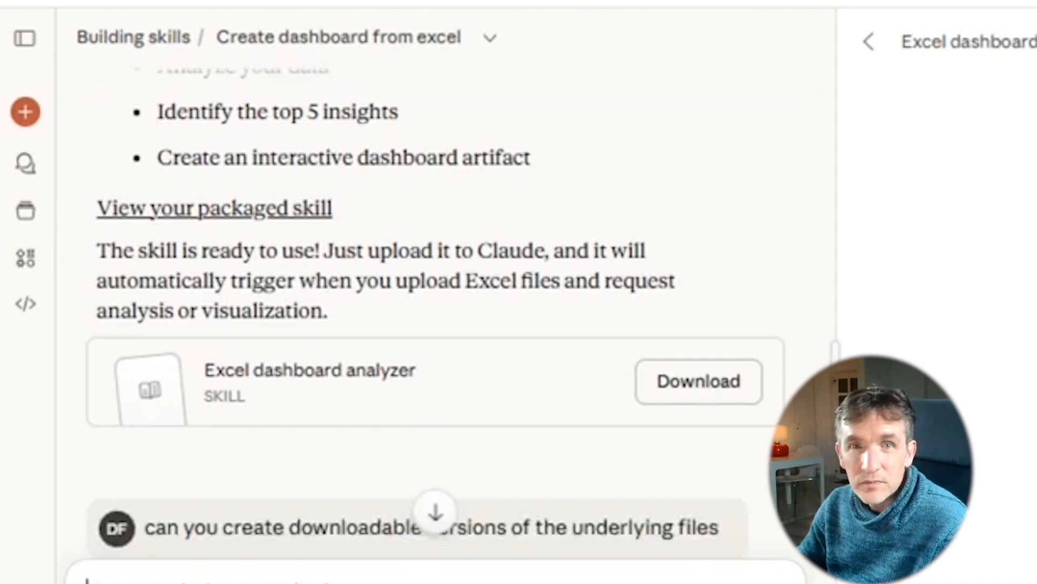
scroll(down, 3)
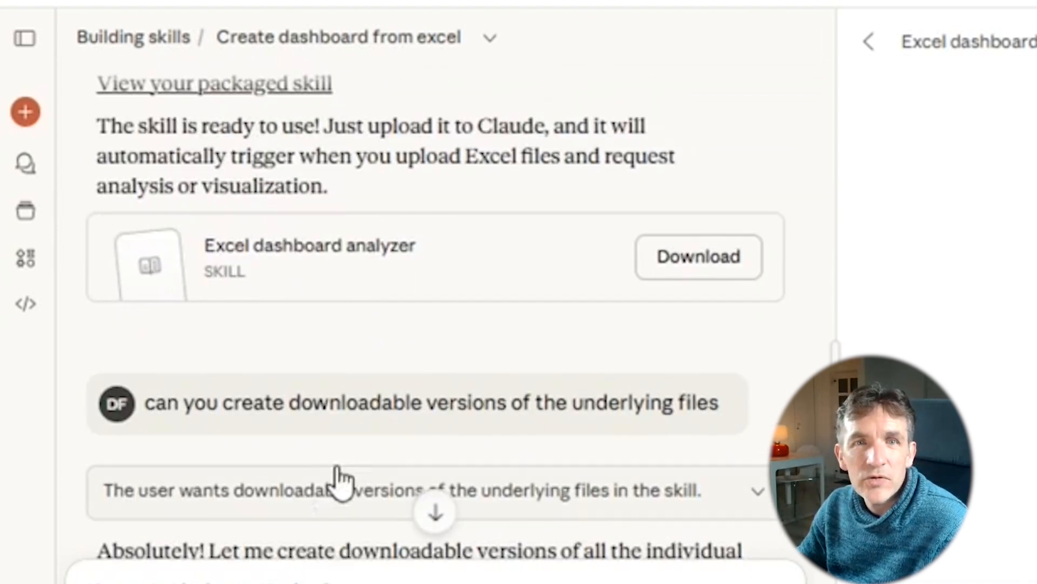
mouse_move(618, 402)
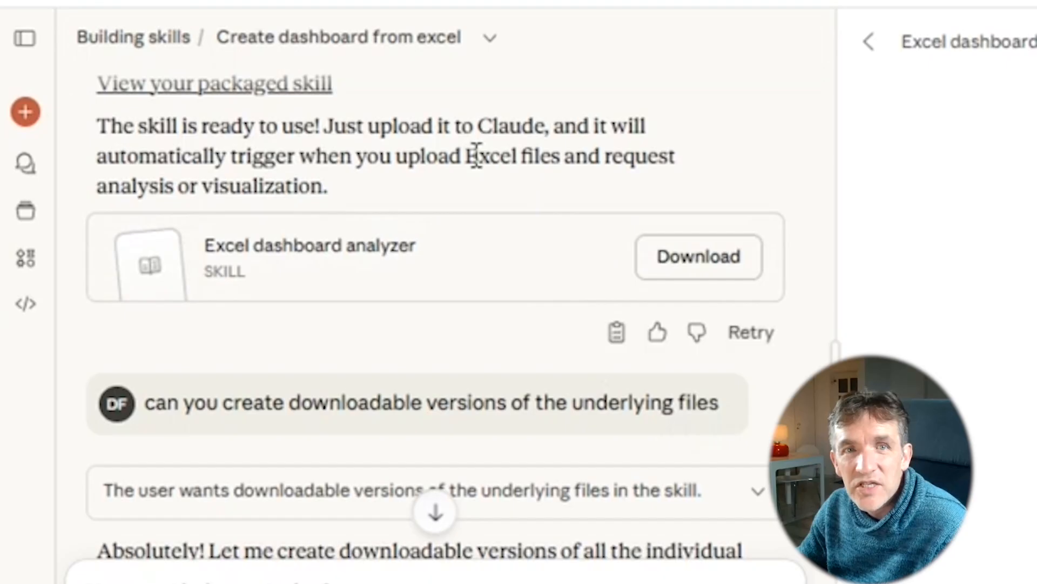
mouse_move(341, 308)
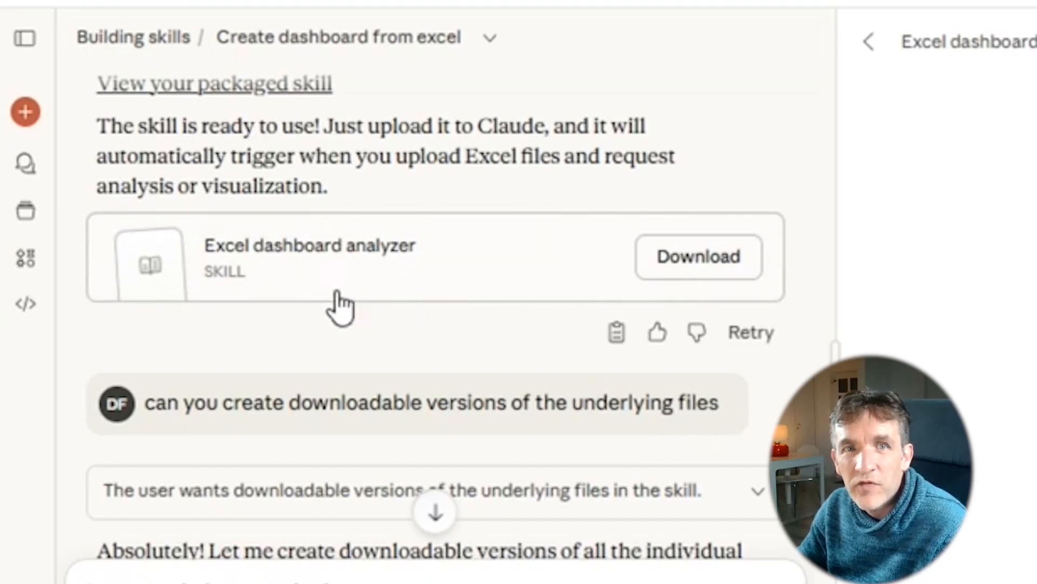
mouse_move(436, 311)
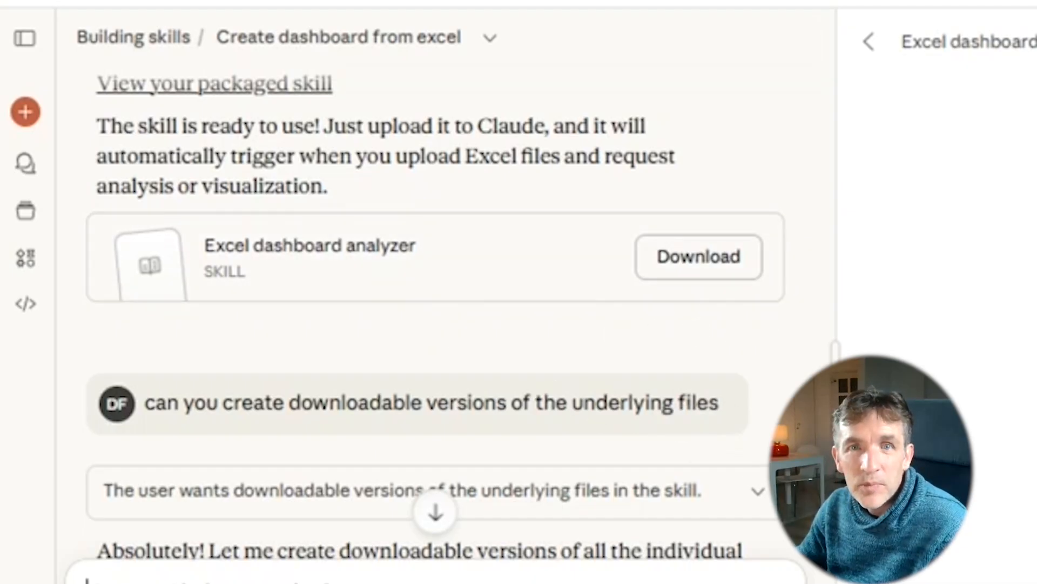
scroll(down, 3)
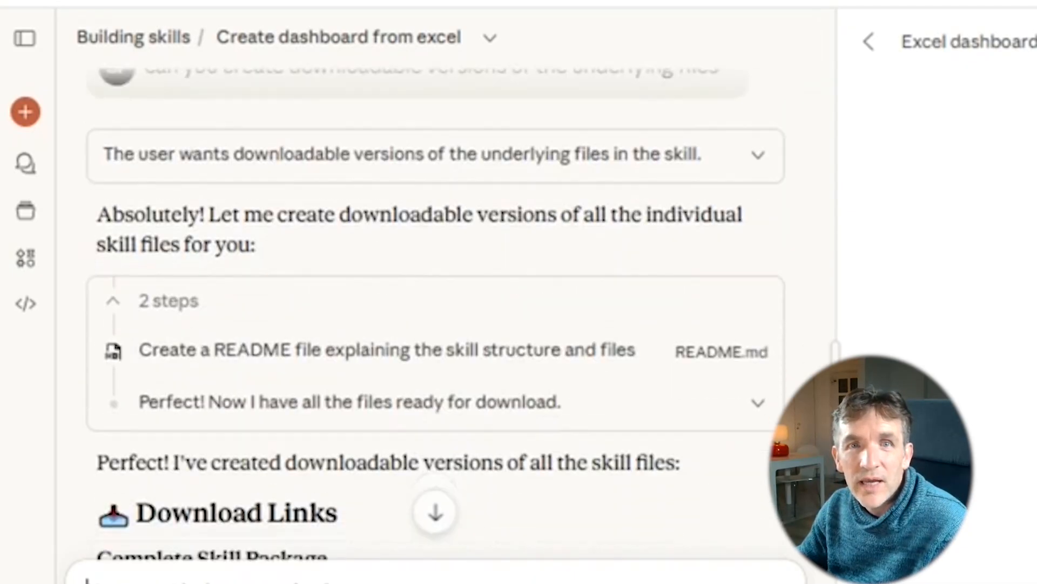
scroll(down, 3)
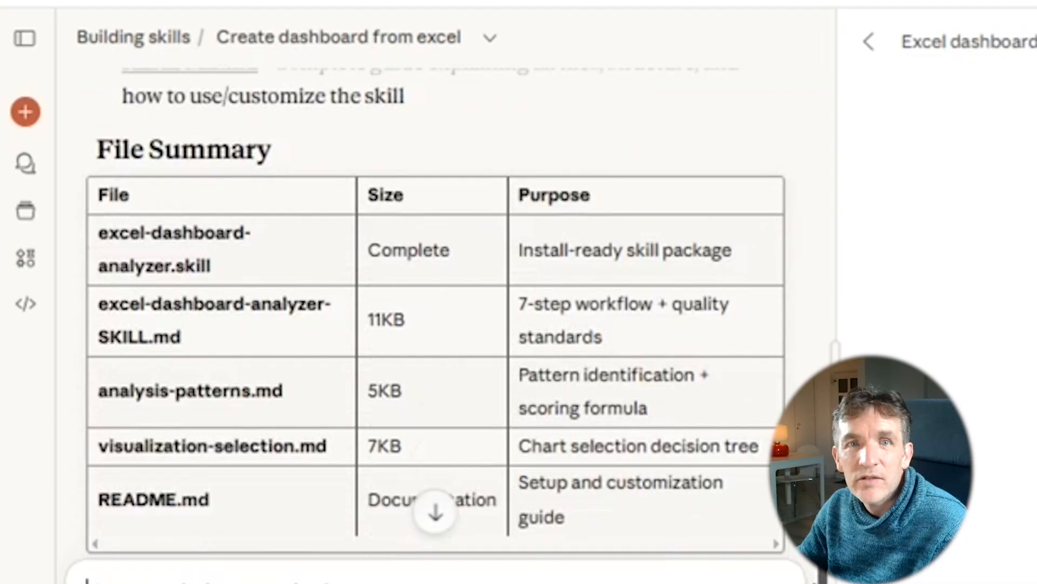
scroll(down, 3)
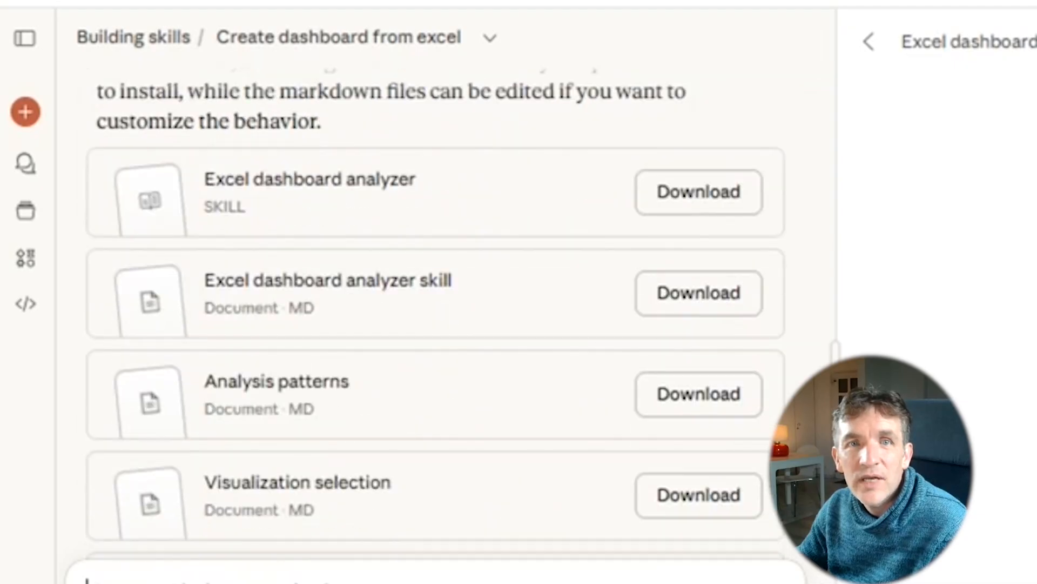
mouse_move(487, 225)
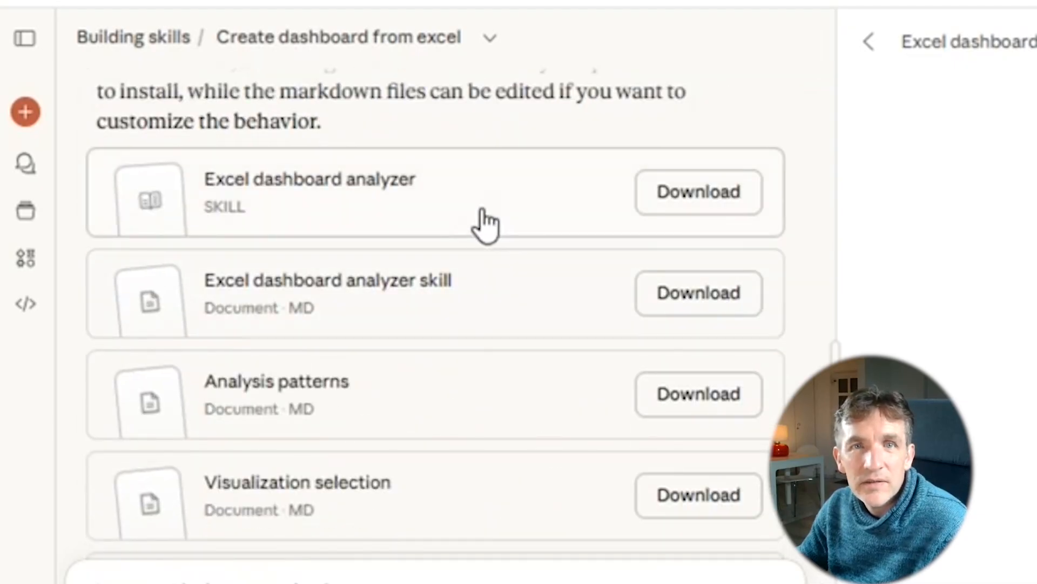
mouse_move(486, 311)
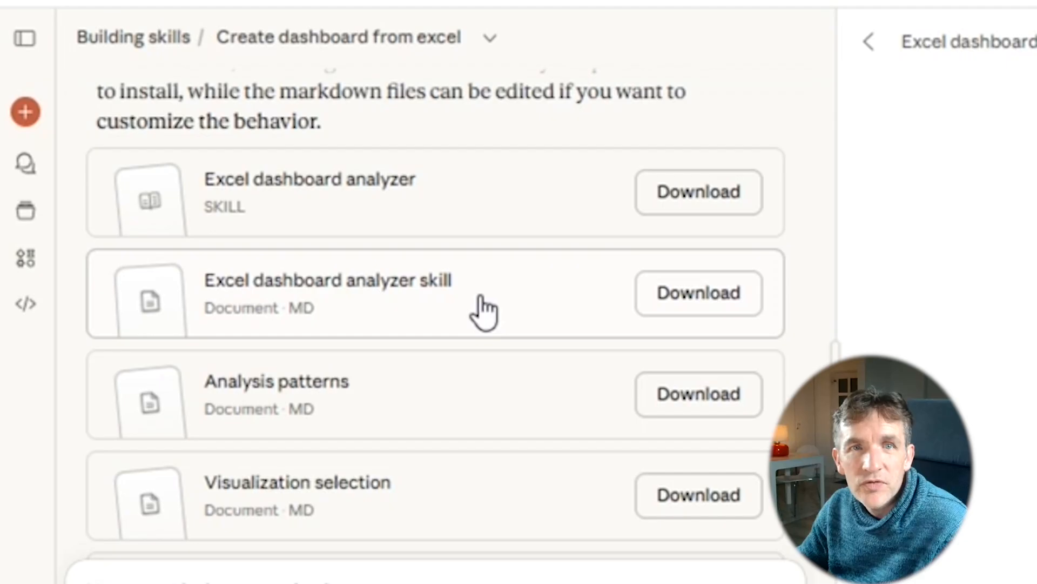
mouse_move(450, 354)
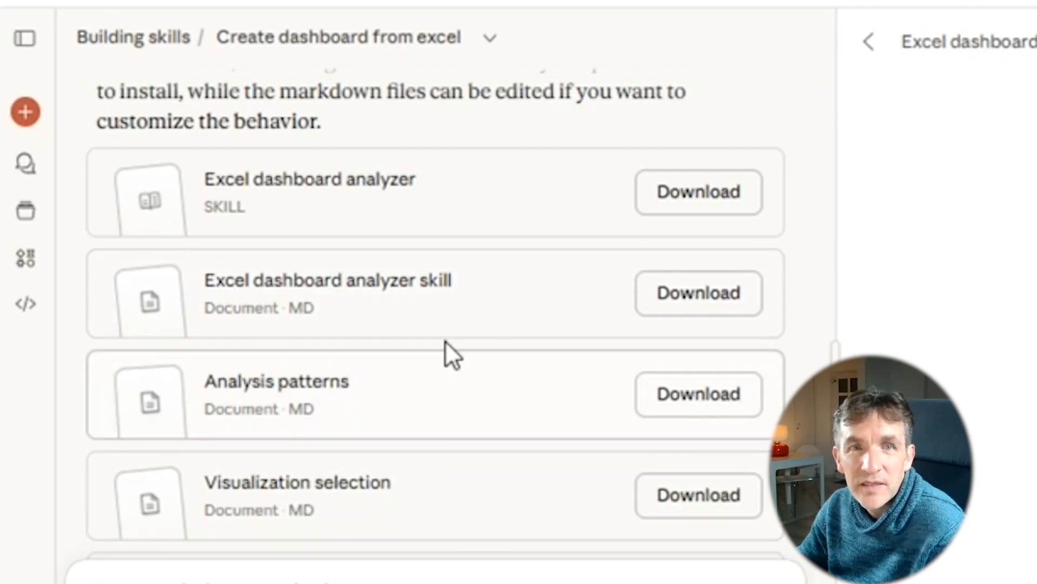
mouse_move(447, 331)
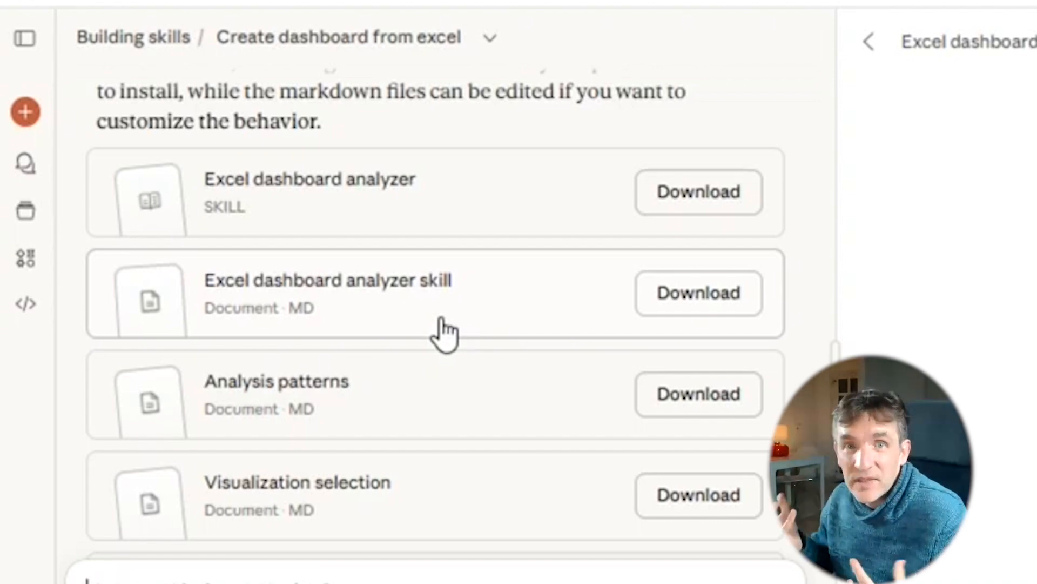
mouse_move(640, 327)
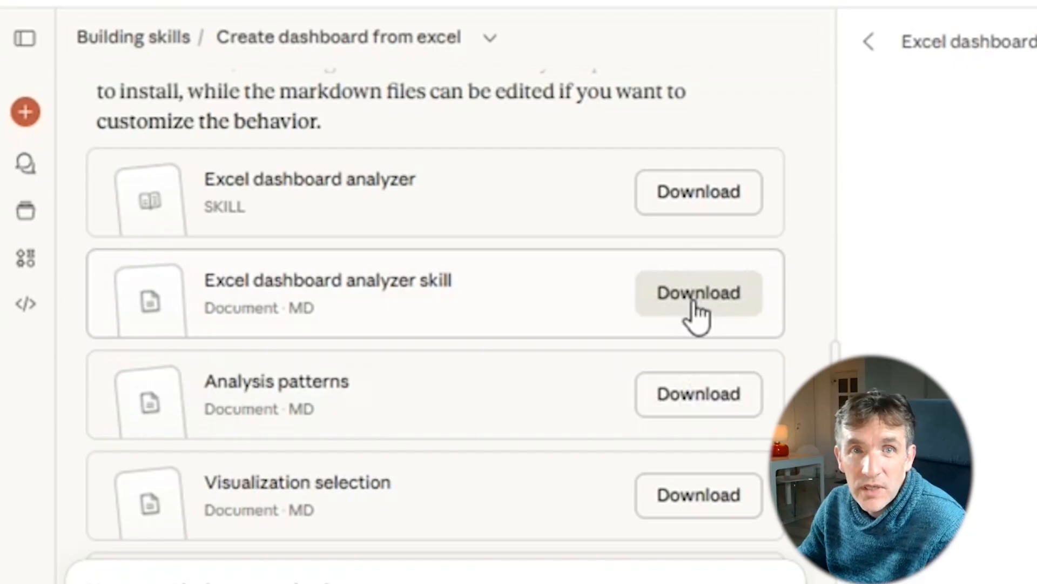
mouse_move(675, 383)
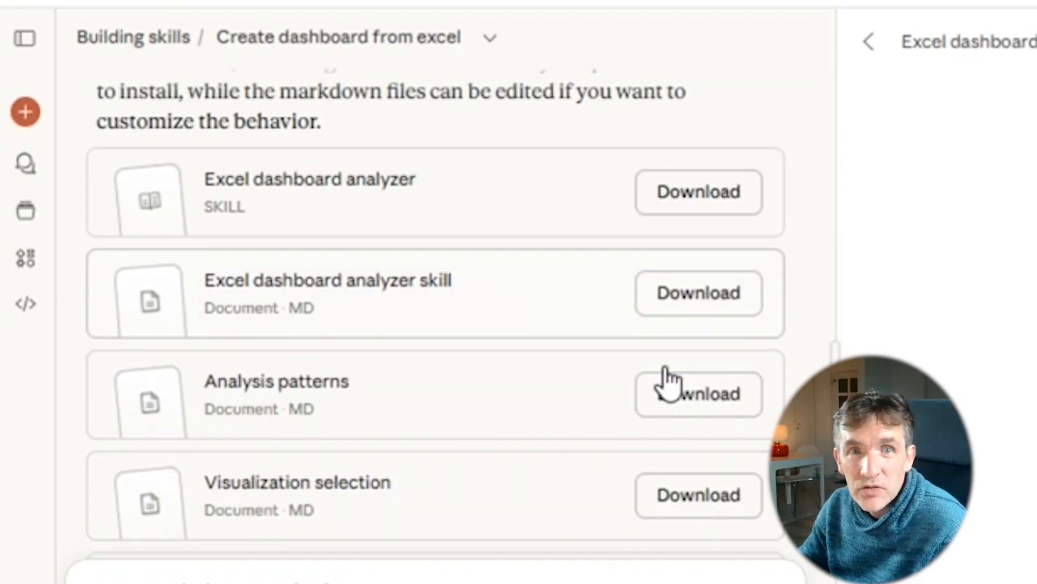
mouse_move(809, 347)
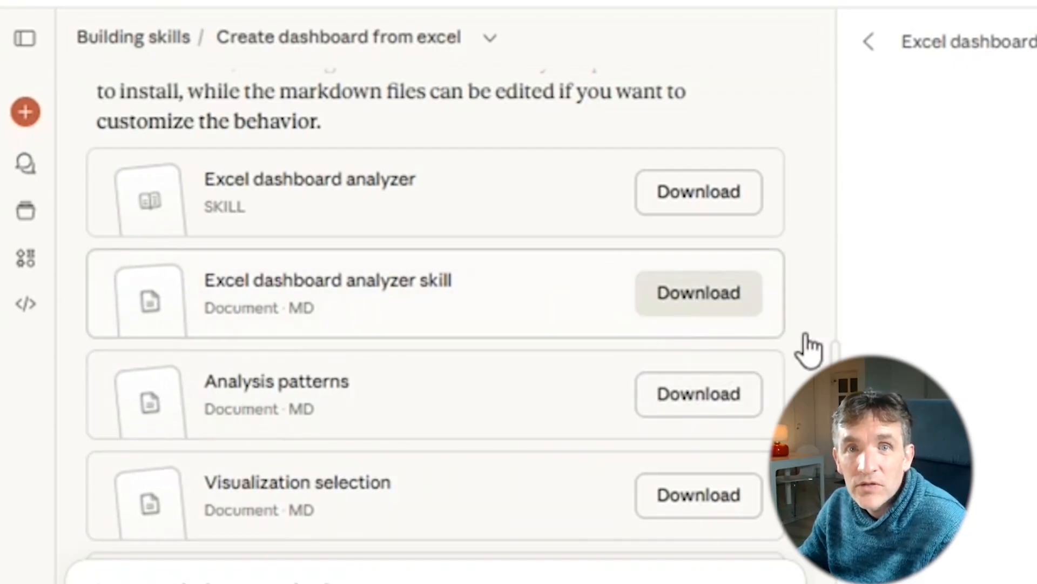
mouse_move(943, 367)
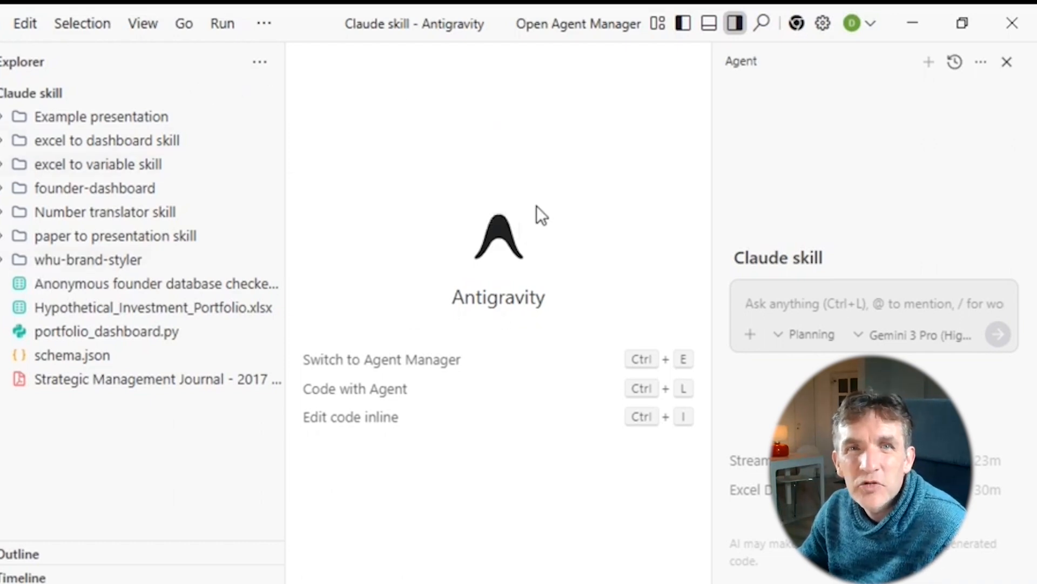
mouse_move(549, 167)
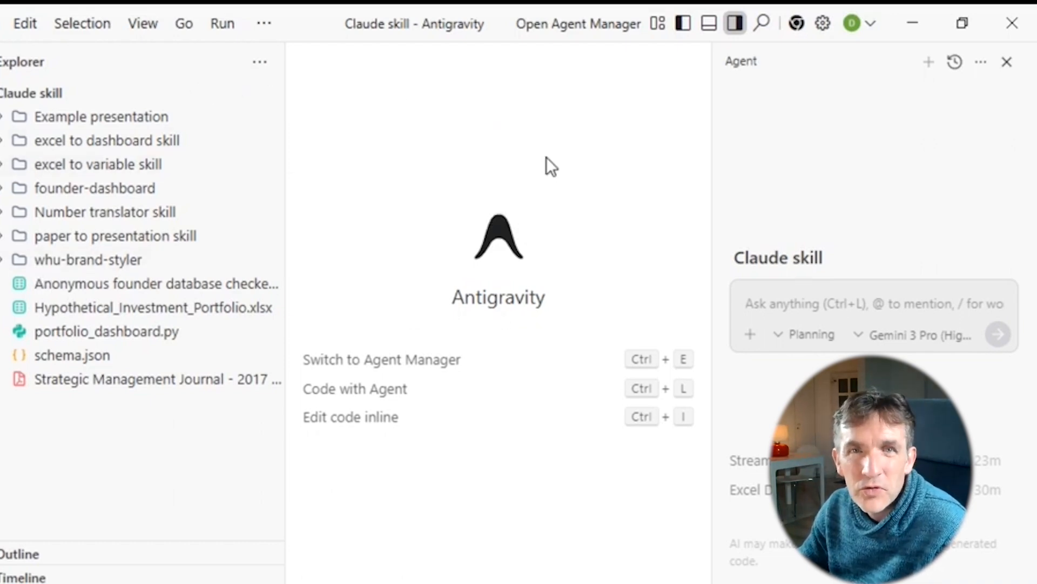
mouse_move(106, 385)
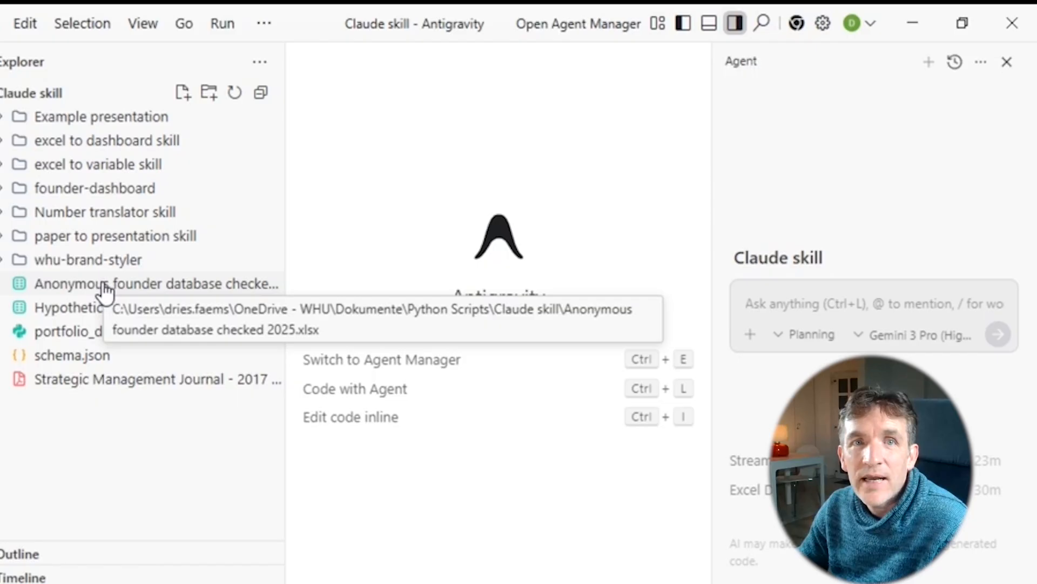
mouse_move(263, 149)
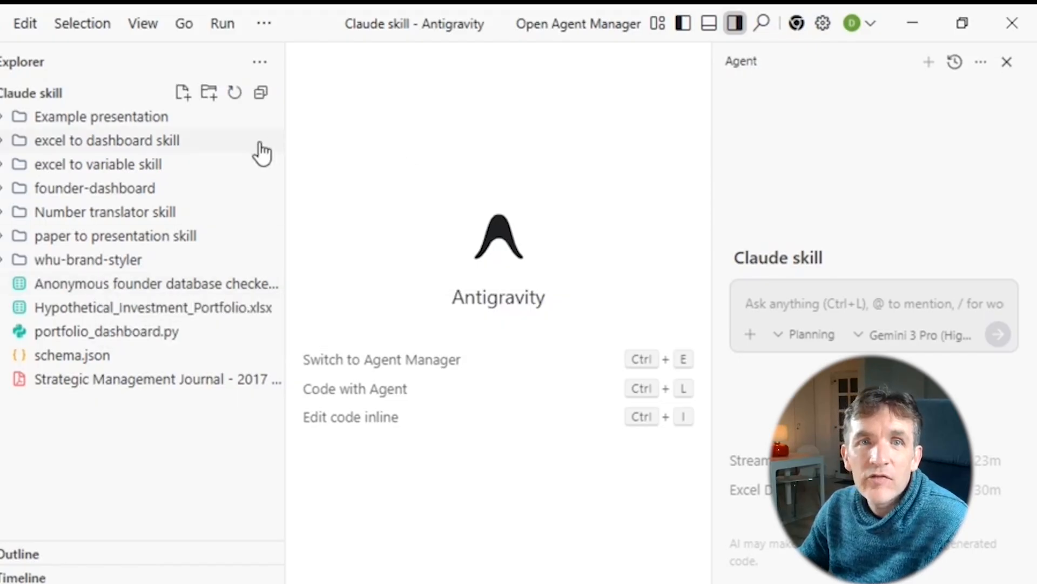
mouse_move(106, 139)
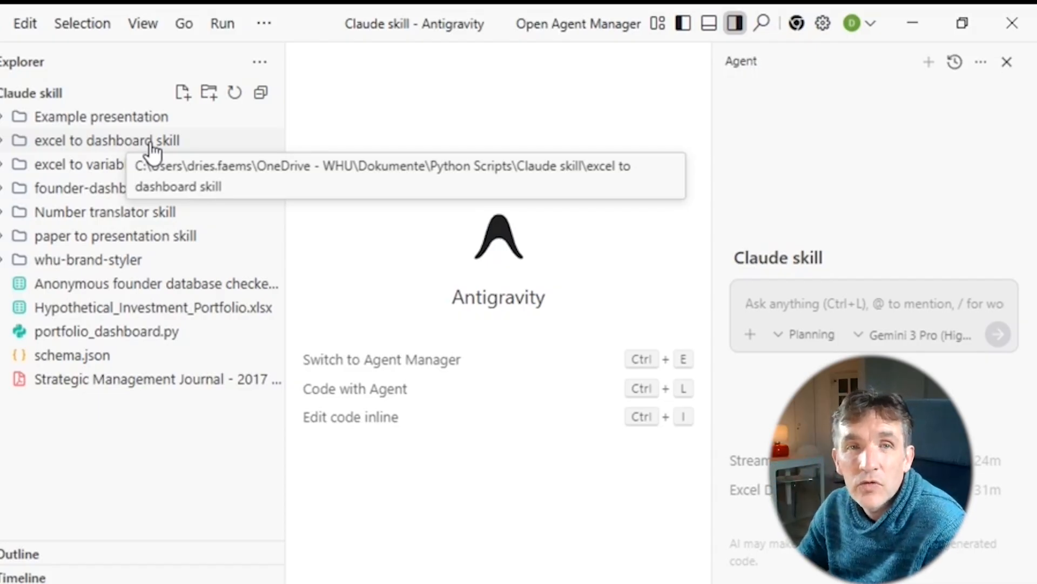
mouse_move(146, 249)
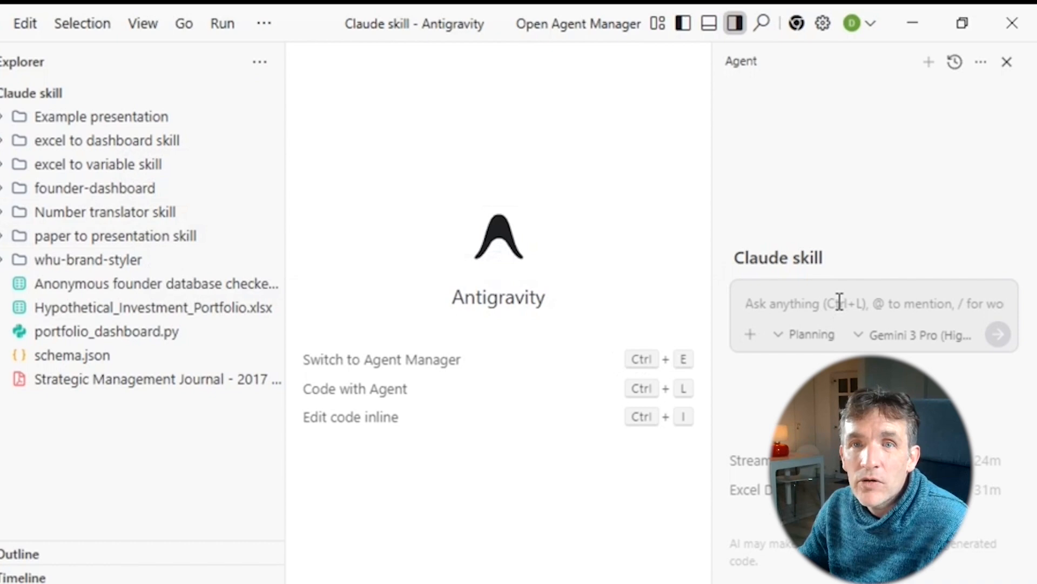
mouse_move(933, 366)
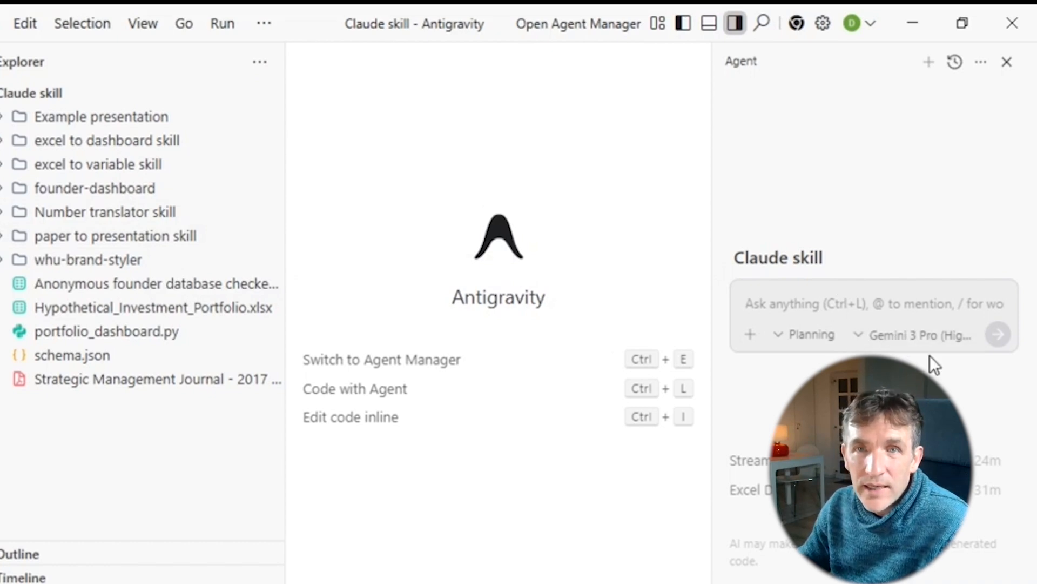
mouse_move(965, 370)
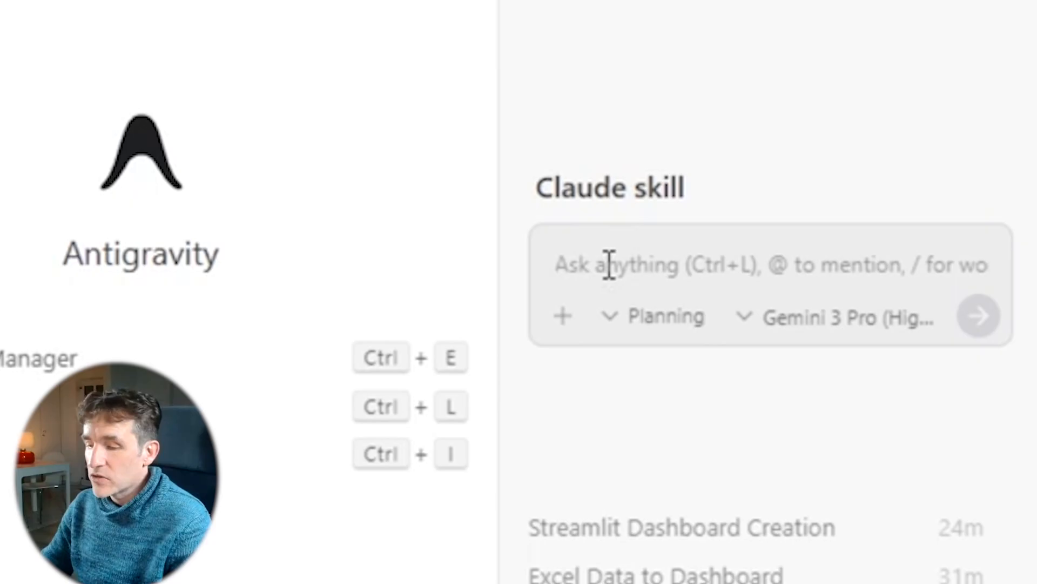
Send the agent a request to build a Streamlit app turning the founder database into a dashboard using the excel to dashboard skill.
text(I want)
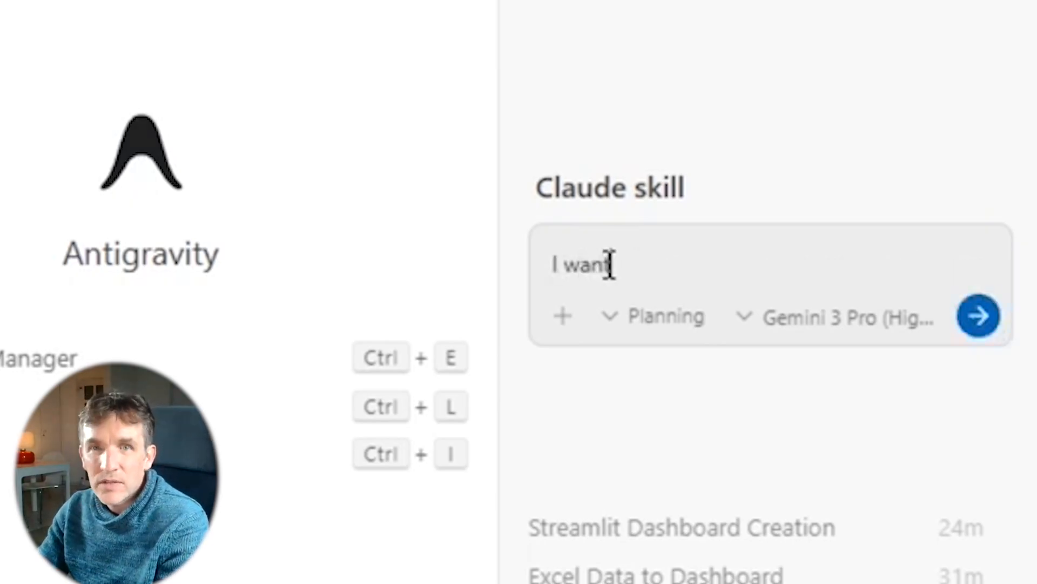
text(to build a)
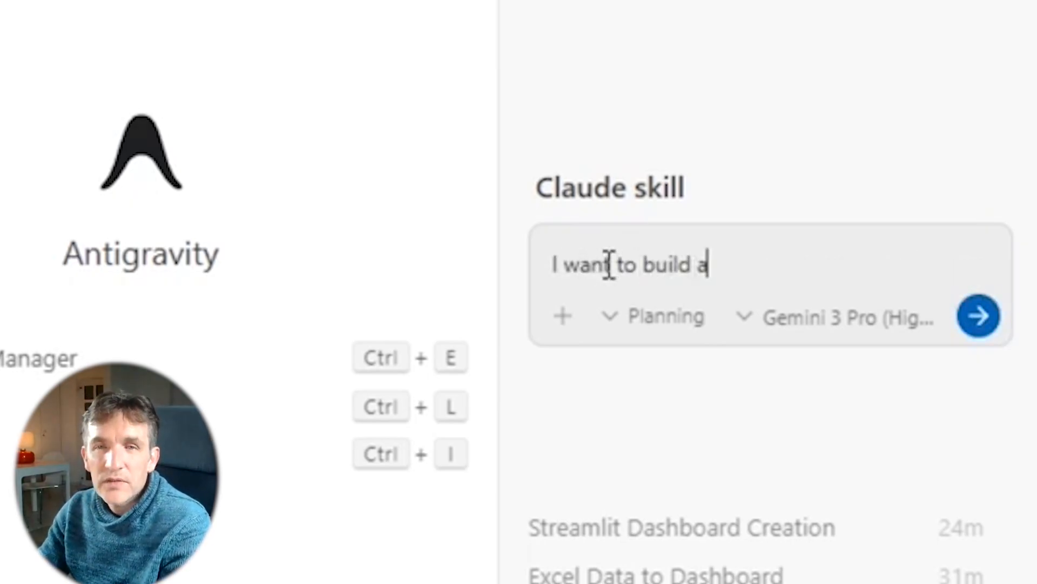
text(streamlit a)
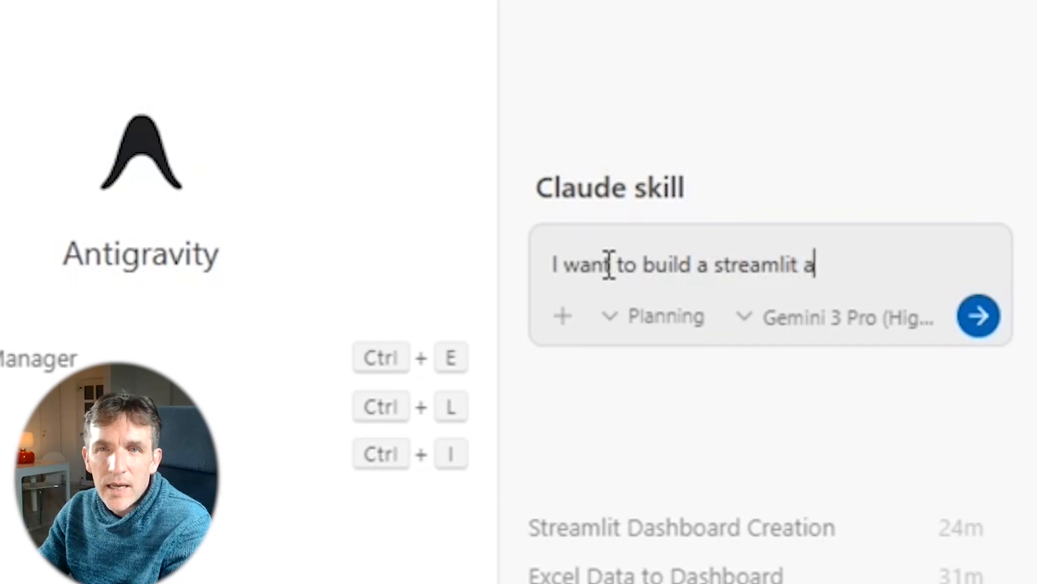
text(pplication)
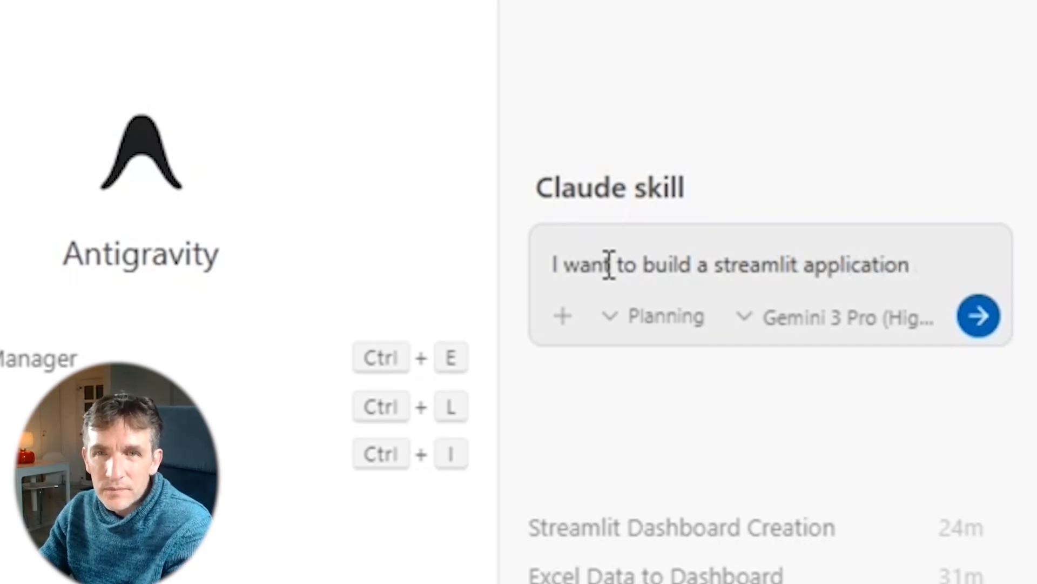
text(that can tra)
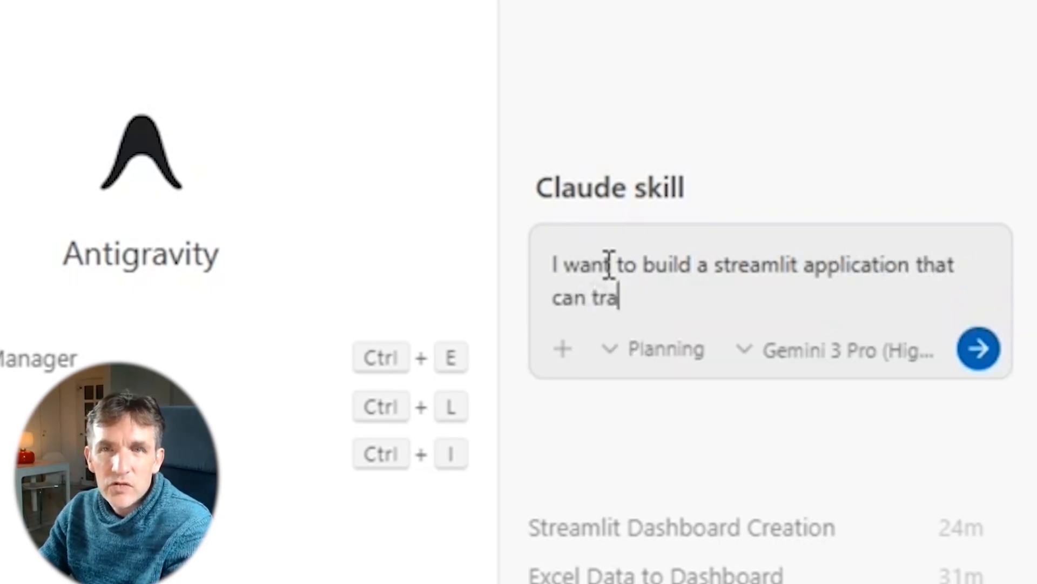
text(nsform the)
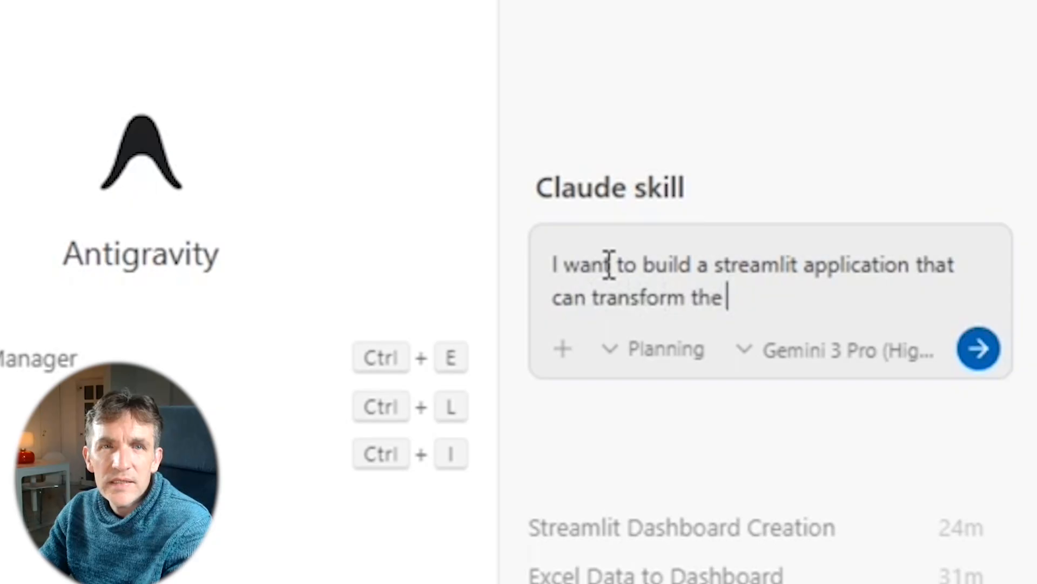
text(do)
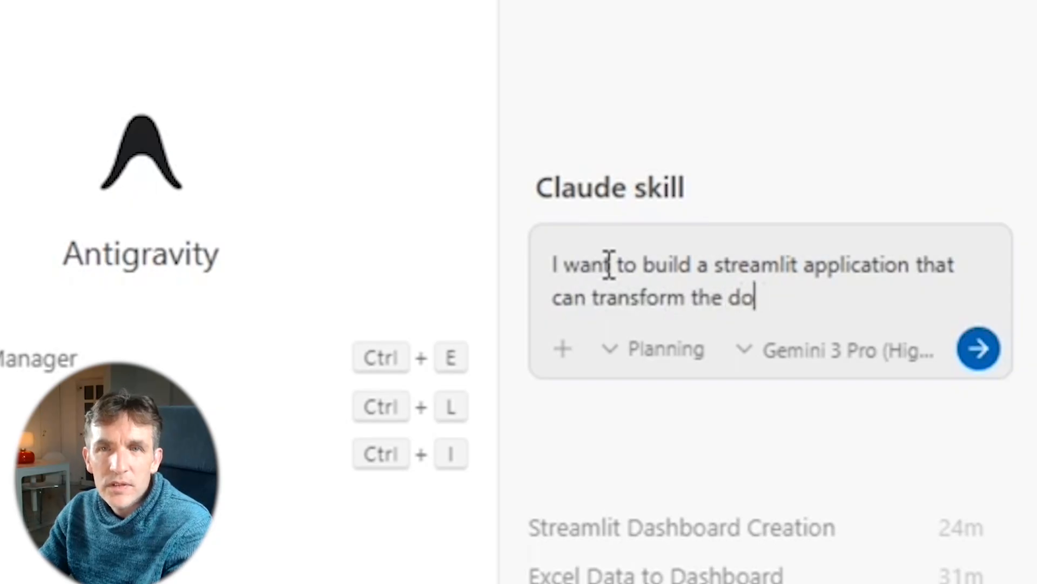
text(cu)
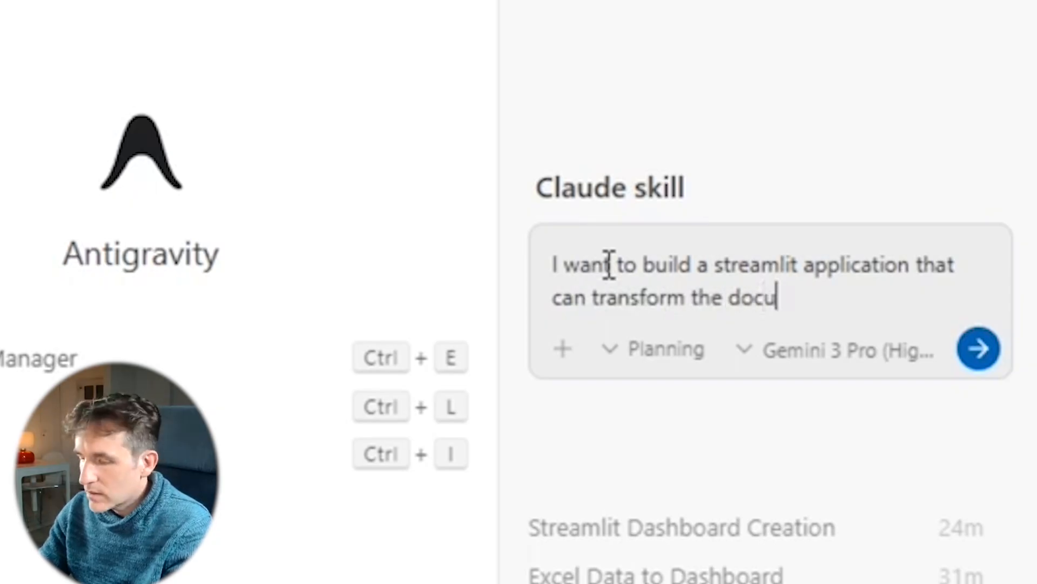
text(ment called)
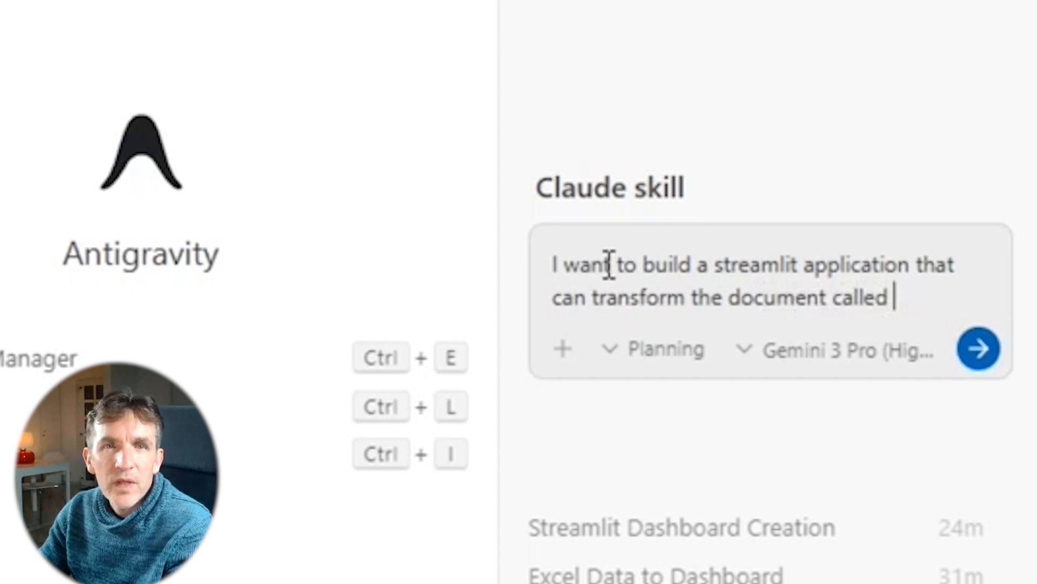
text(anonylous)
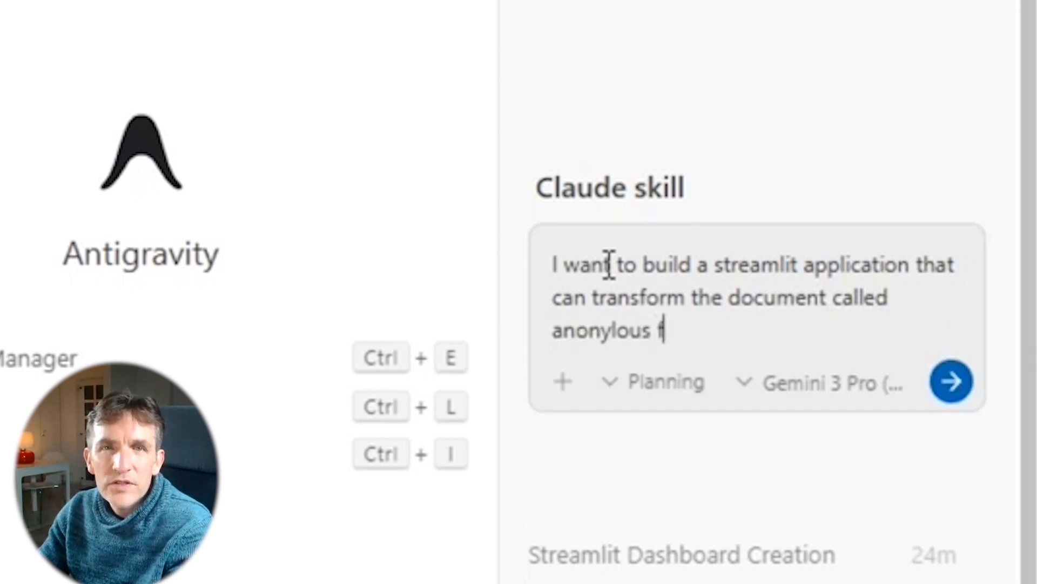
text(founder databas)
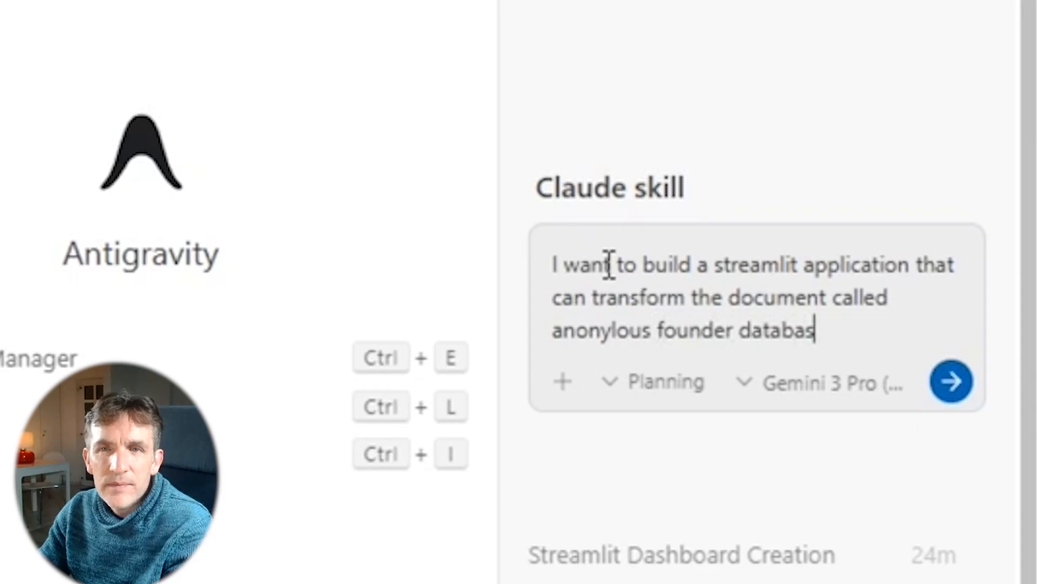
text(e into a)
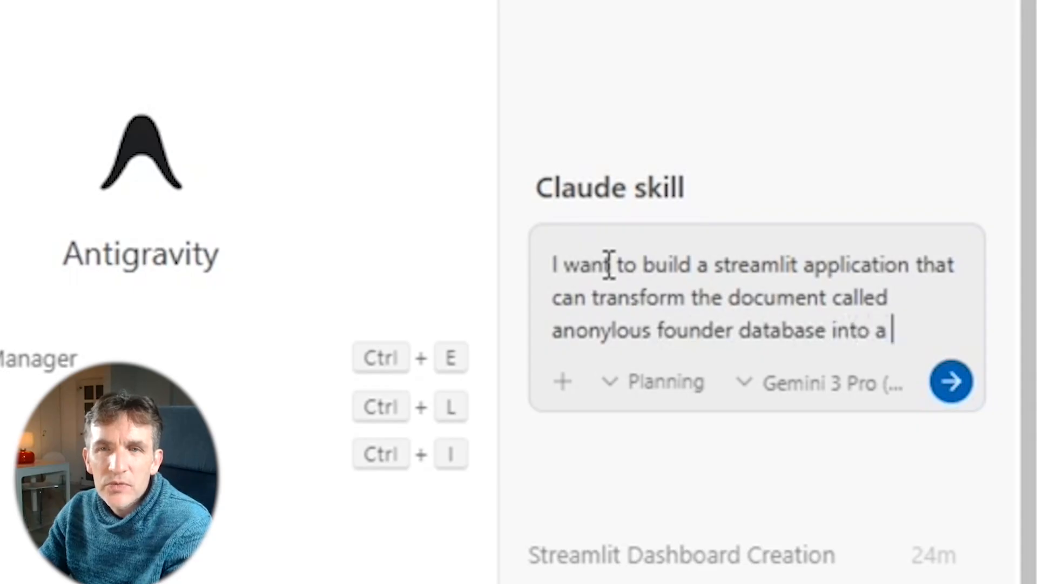
text(dashboard us)
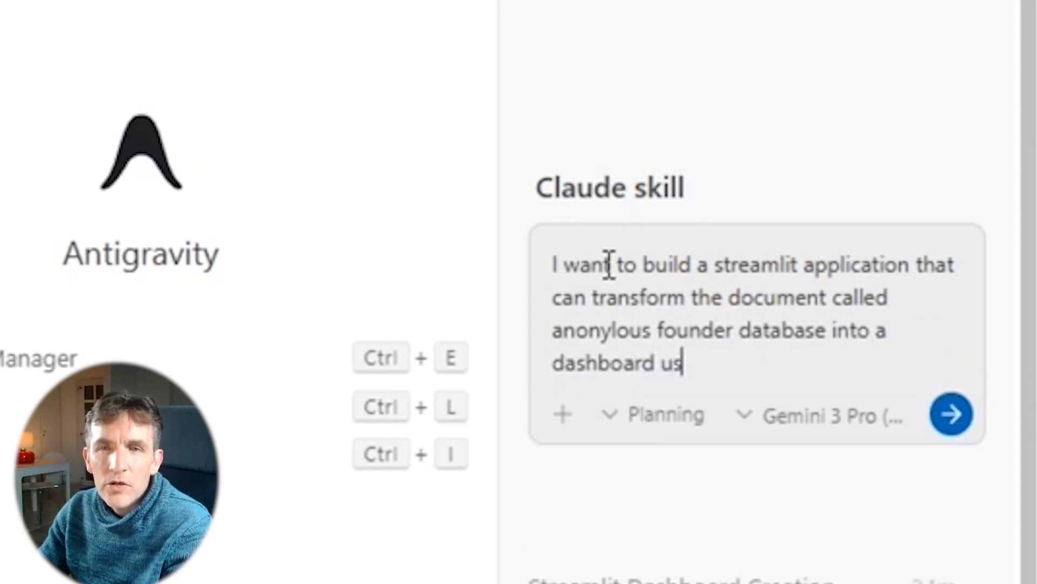
text(ing the context pro)
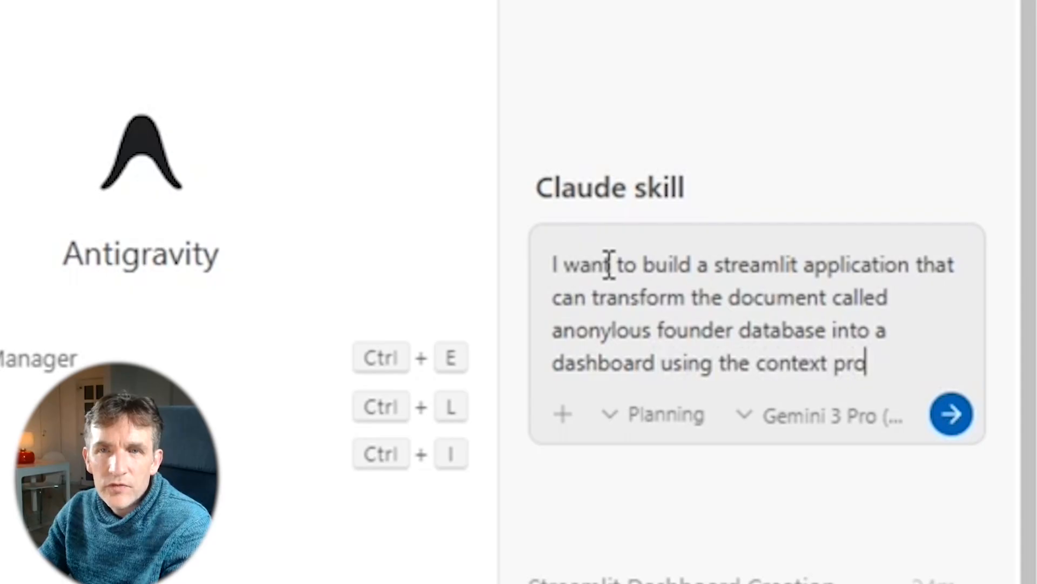
text(vided in the folder excel)
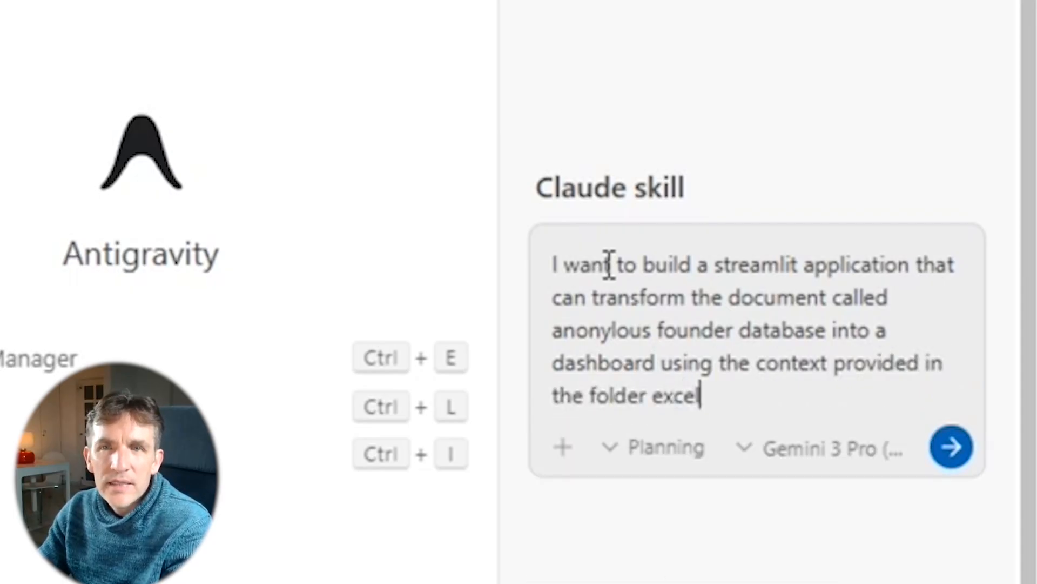
text(to dashbo)
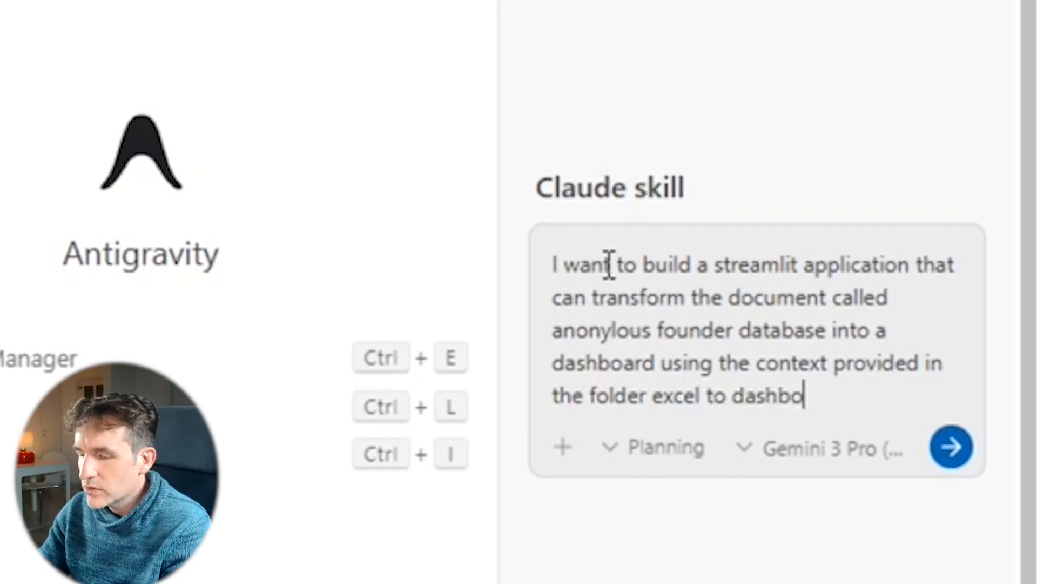
text(ard skill)
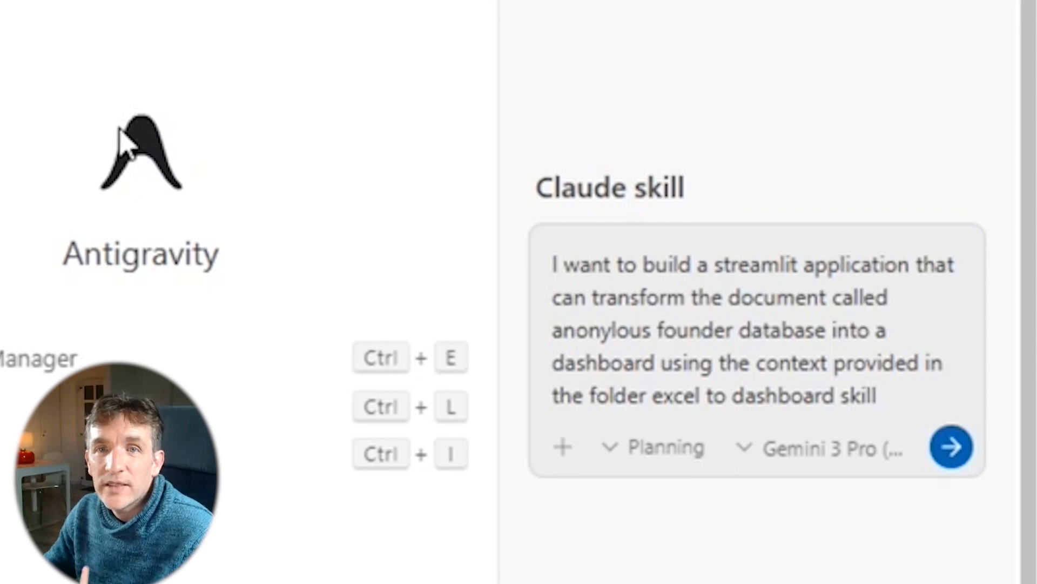
mouse_move(359, 196)
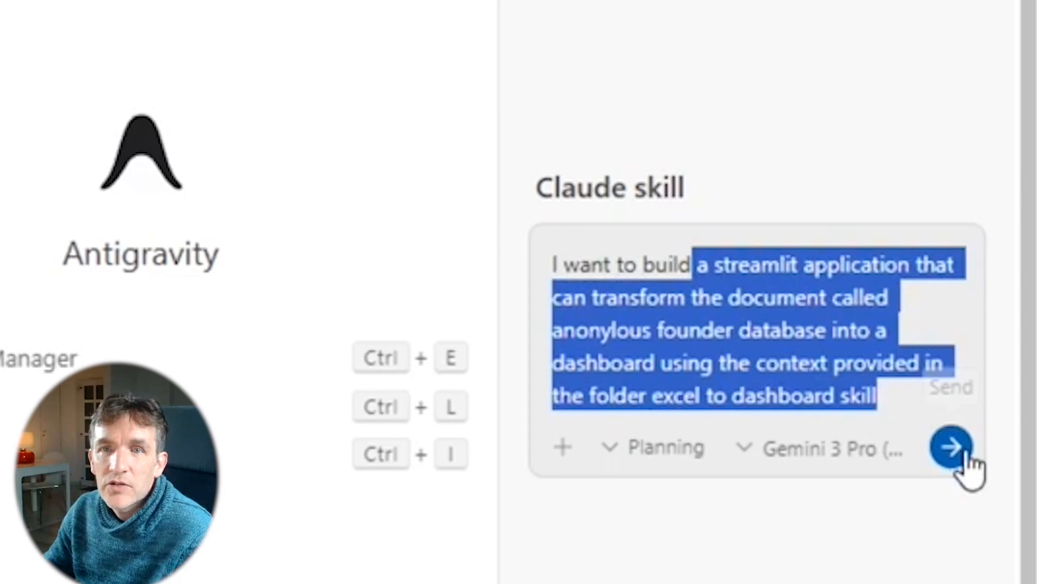
click(951, 446)
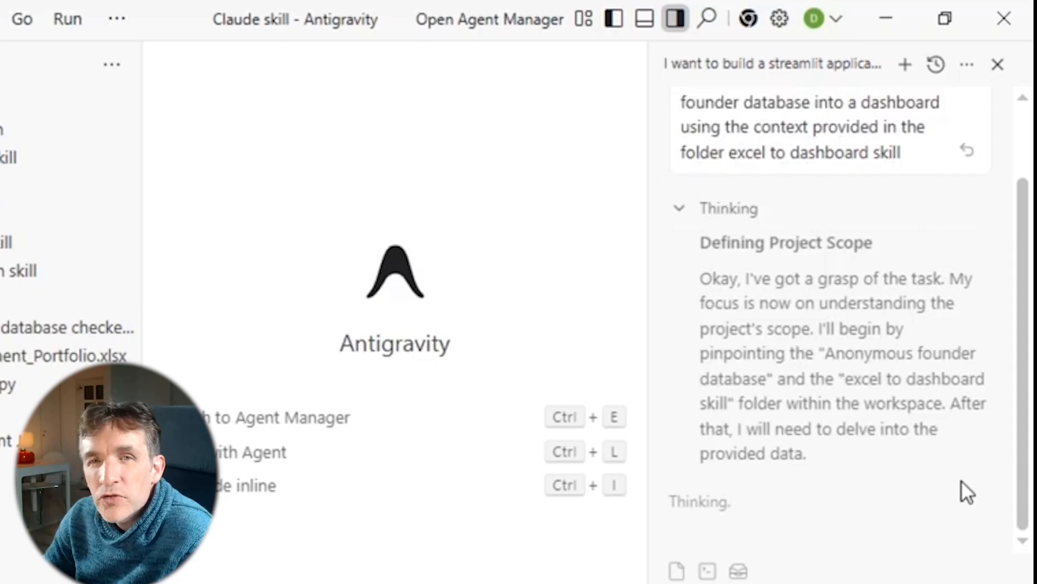
Follow the agent's task list and progress, then allow its command inspecting the founder database Excel file.
scroll(down, 3)
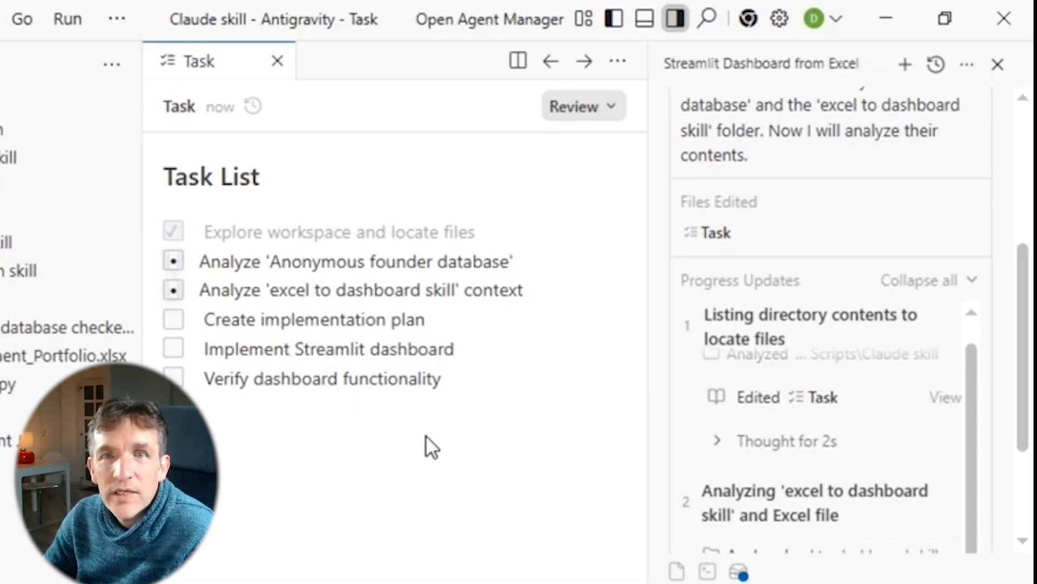
scroll(down, 3)
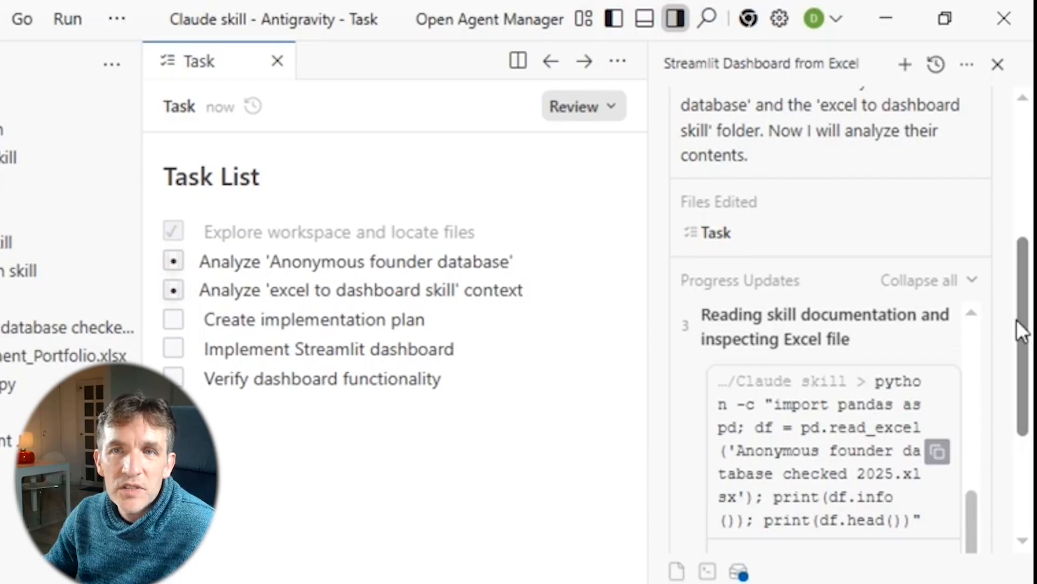
scroll(down, 3)
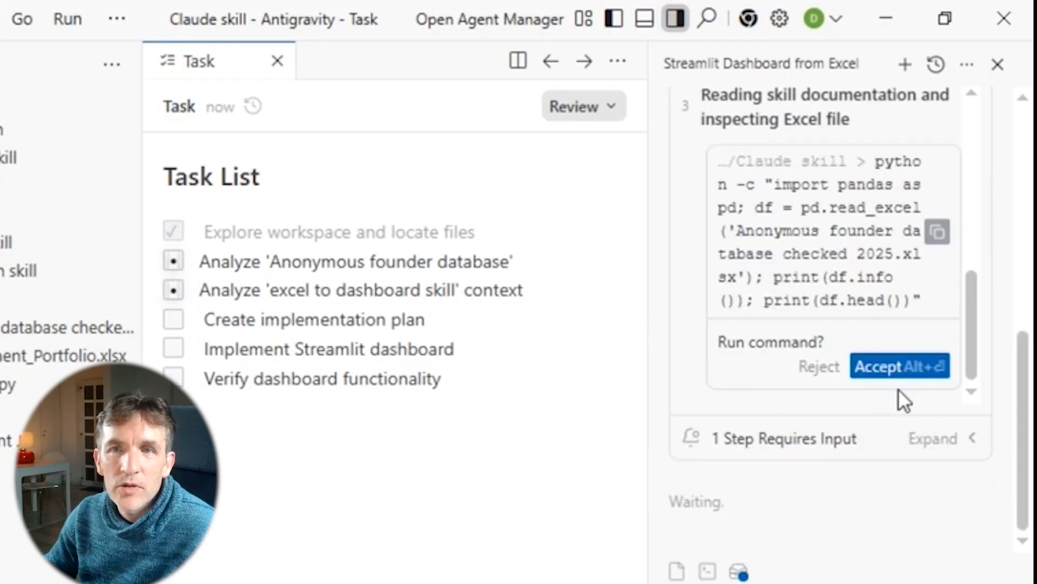
click(898, 366)
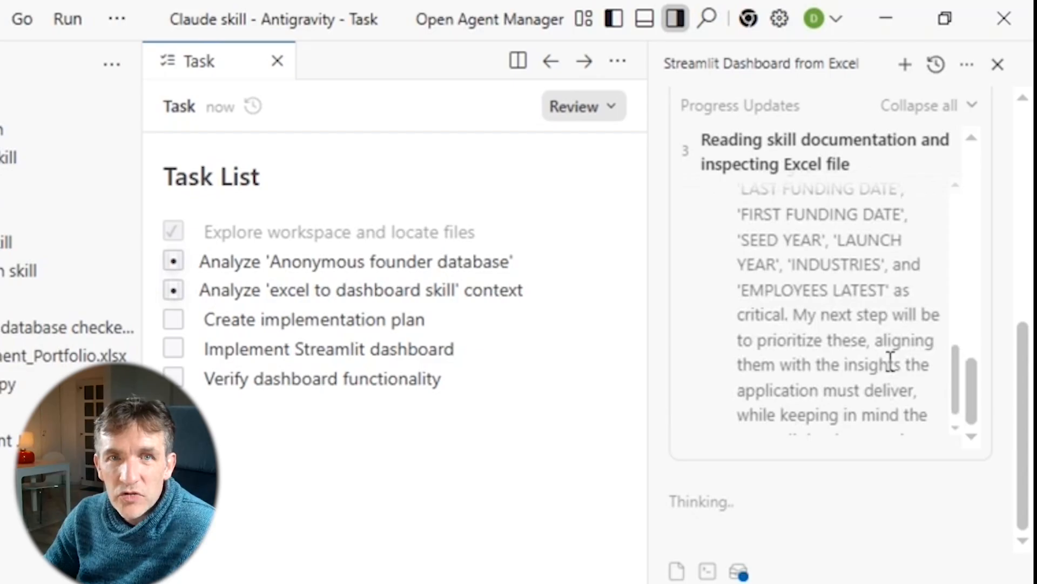
Watch the agent's pandas inspection output identifying the founder database's key columns.
scroll(down, 3)
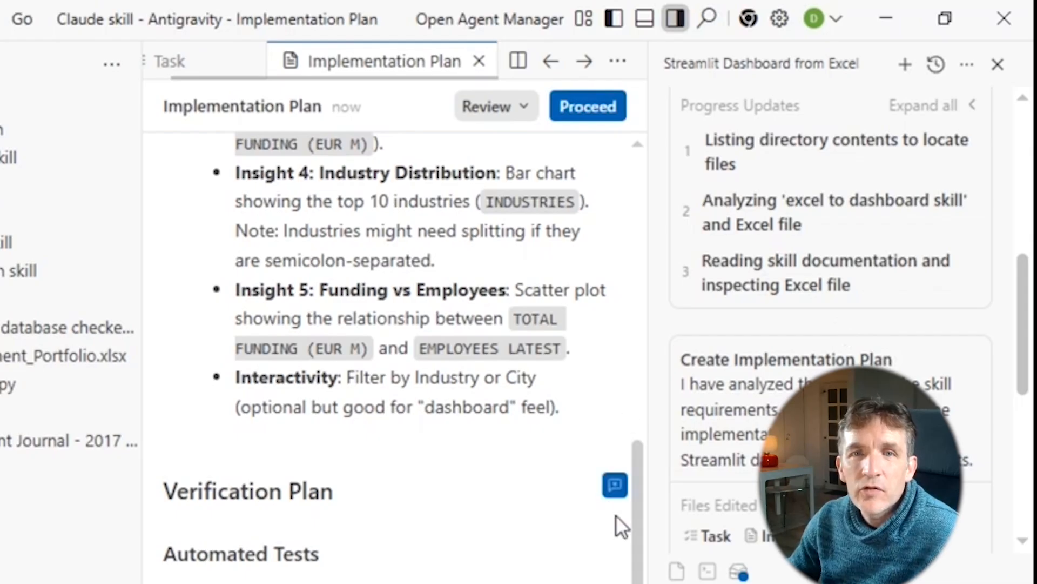
Review the implementation plan's title and five dashboard insights with interactivity notes.
scroll(up, 3)
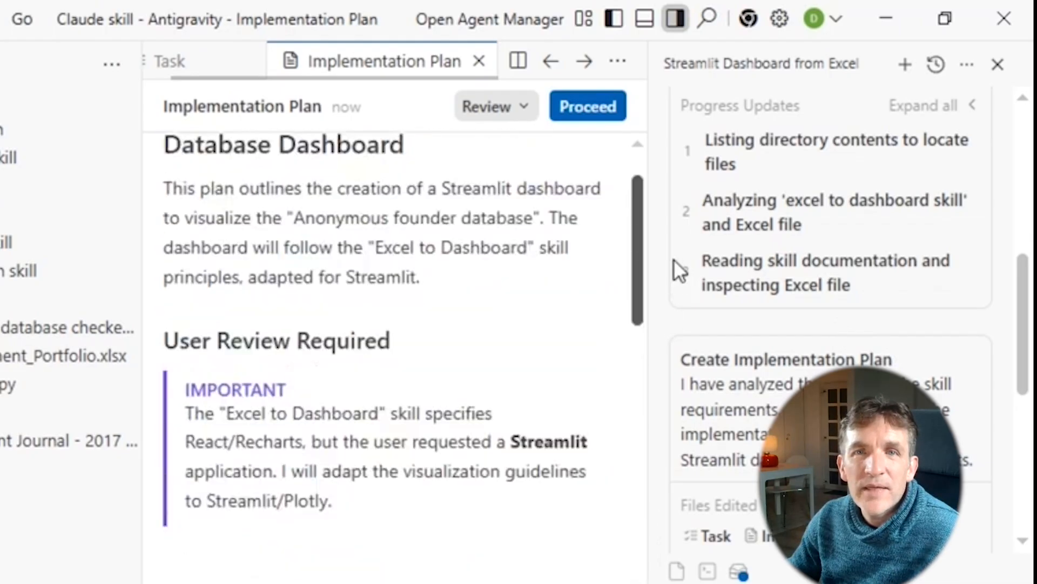
scroll(up, 3)
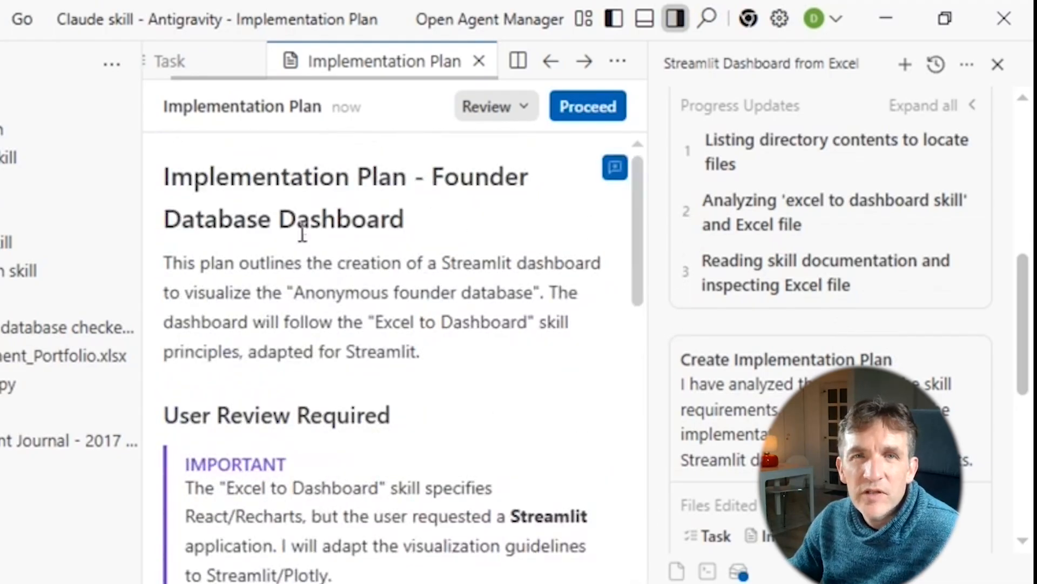
mouse_move(387, 259)
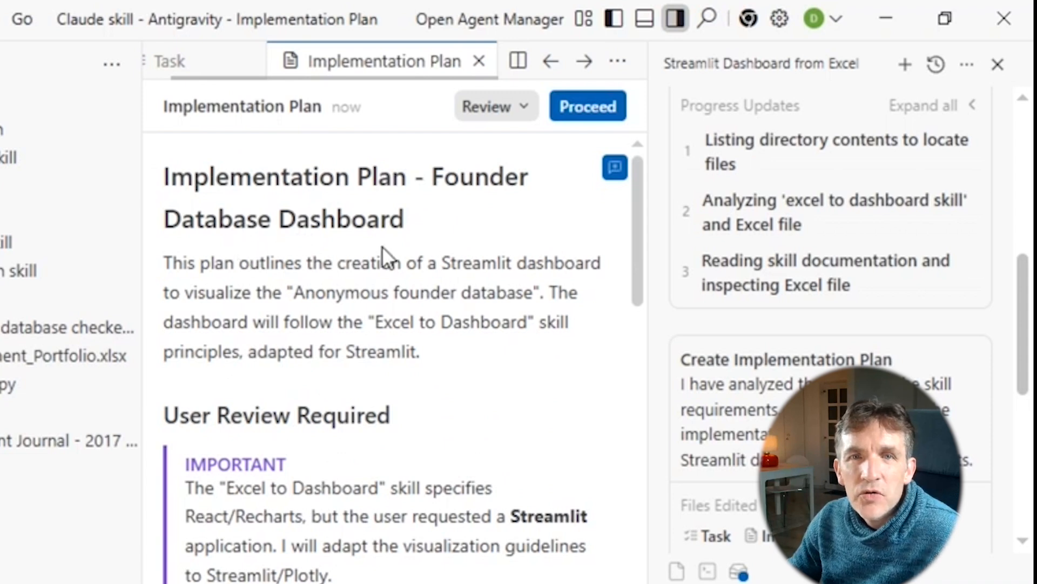
mouse_move(639, 228)
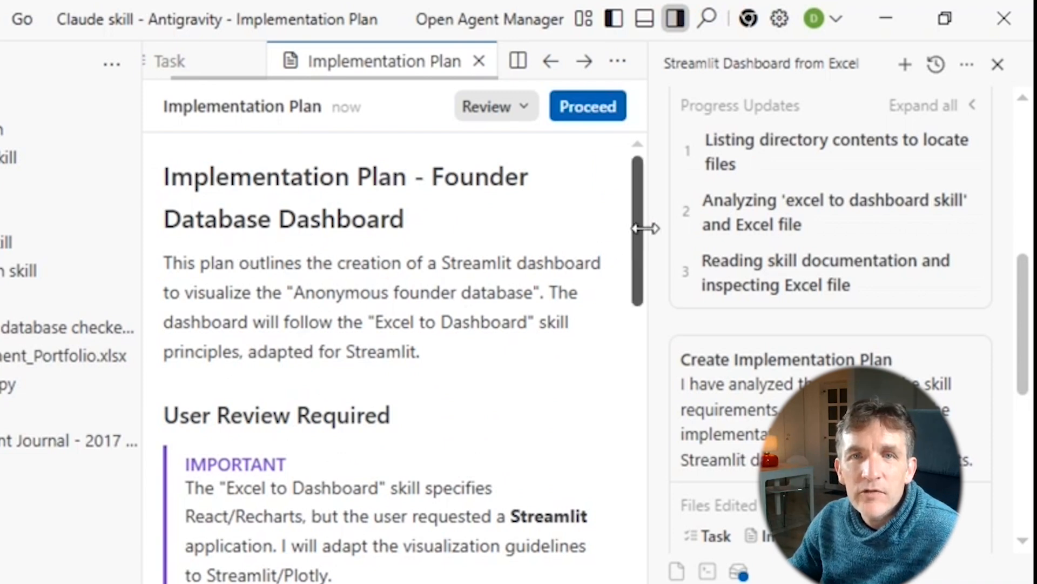
scroll(down, 3)
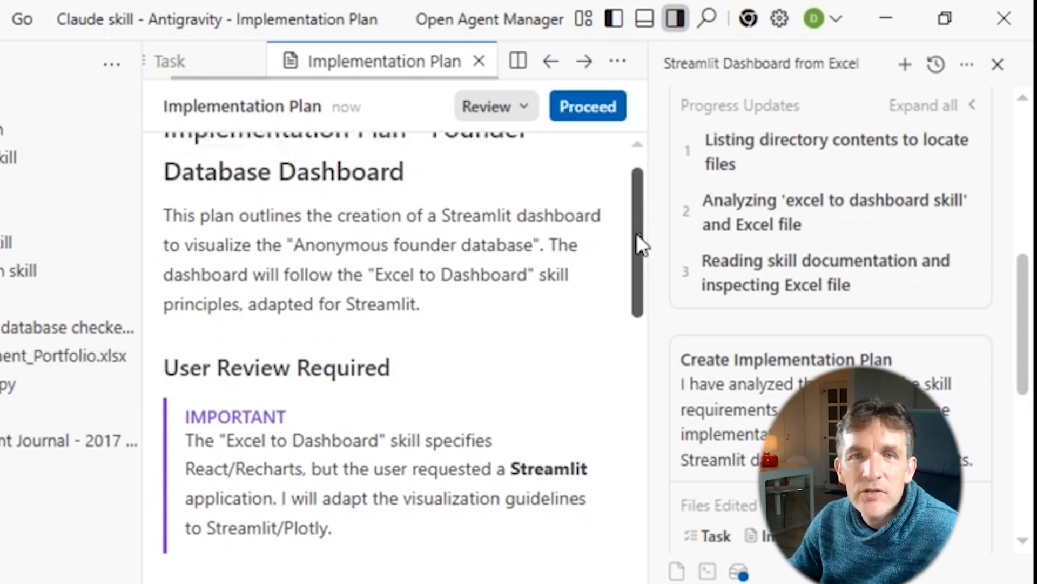
scroll(down, 3)
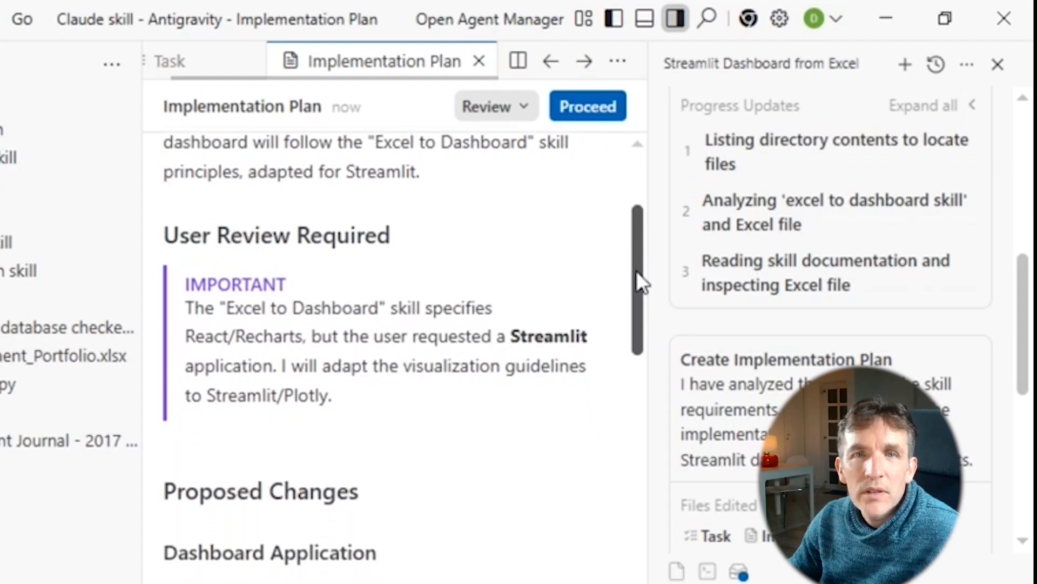
scroll(down, 3)
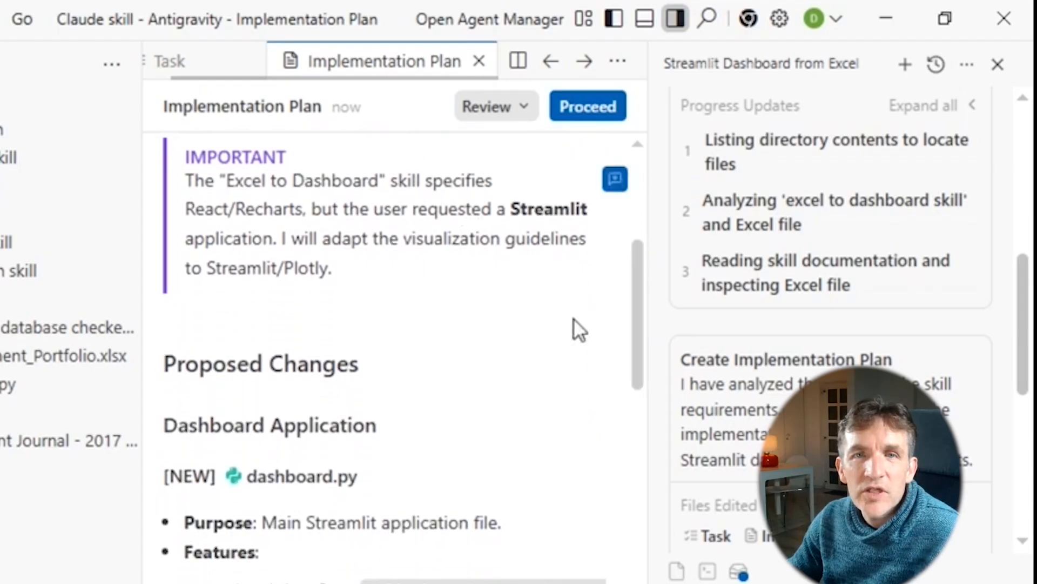
Read down to the Verification Plan and approve it with Proceed so building starts.
scroll(down, 3)
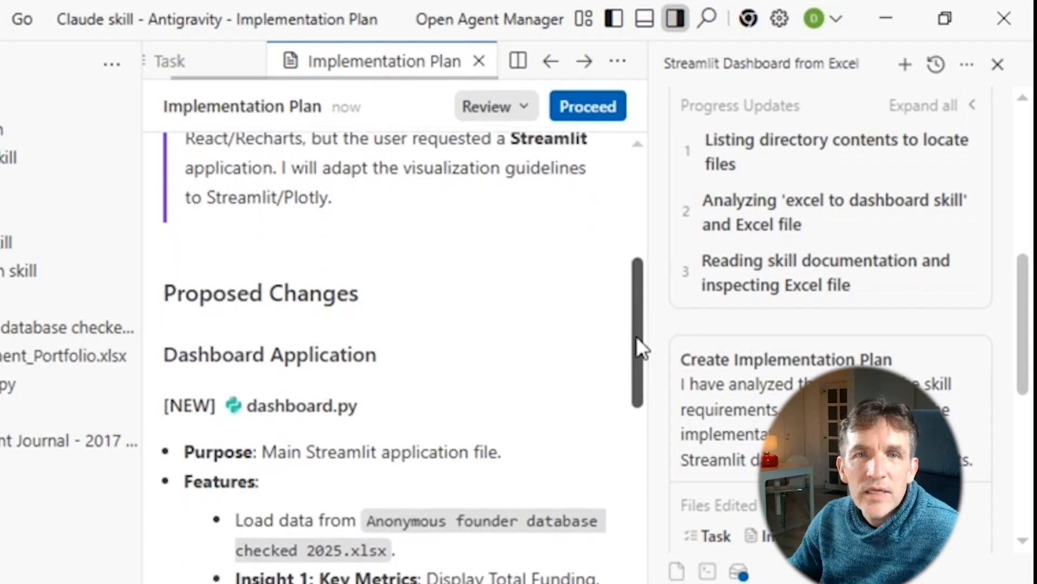
scroll(down, 3)
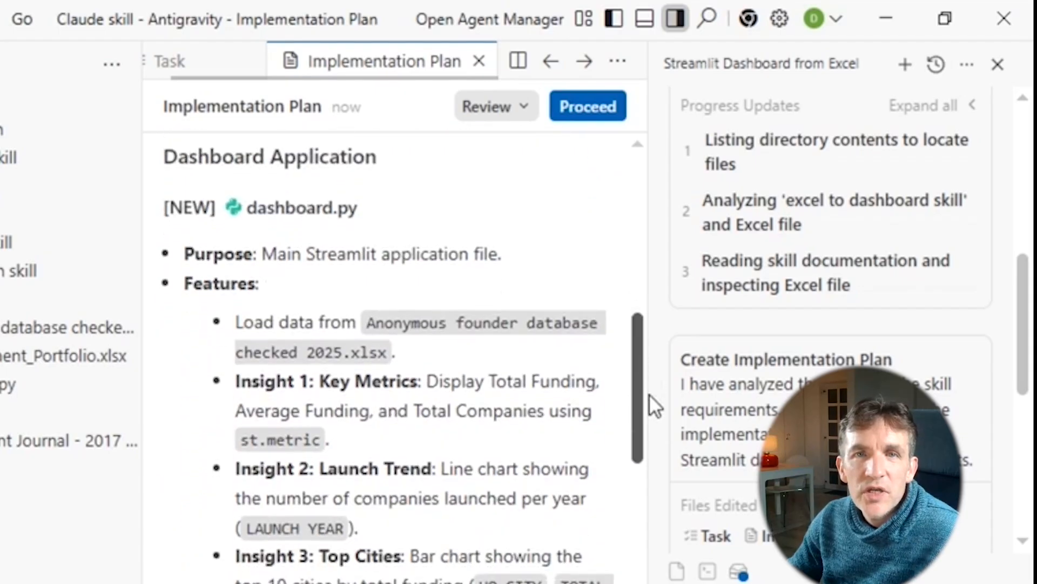
scroll(down, 3)
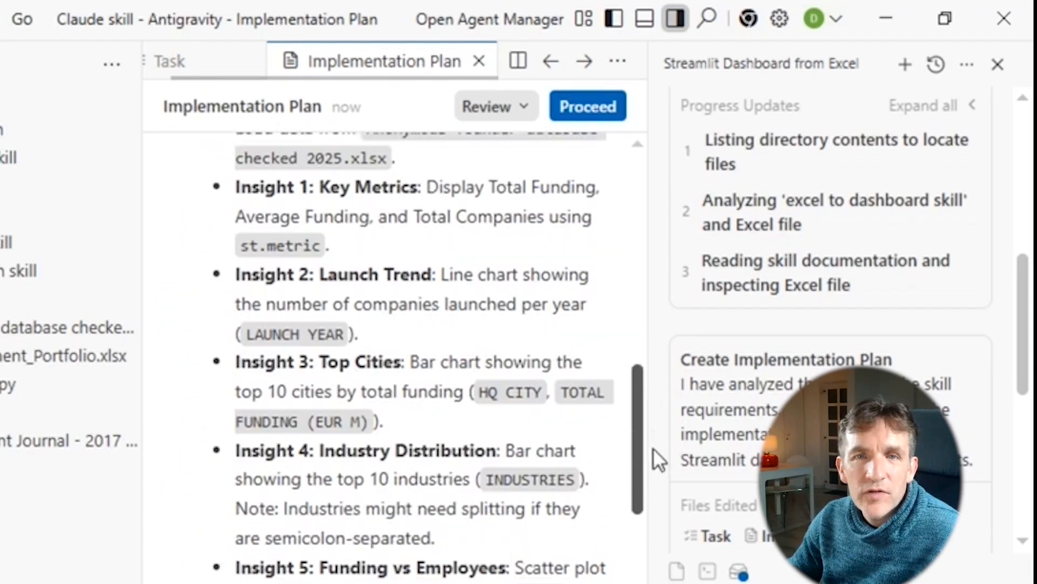
scroll(down, 3)
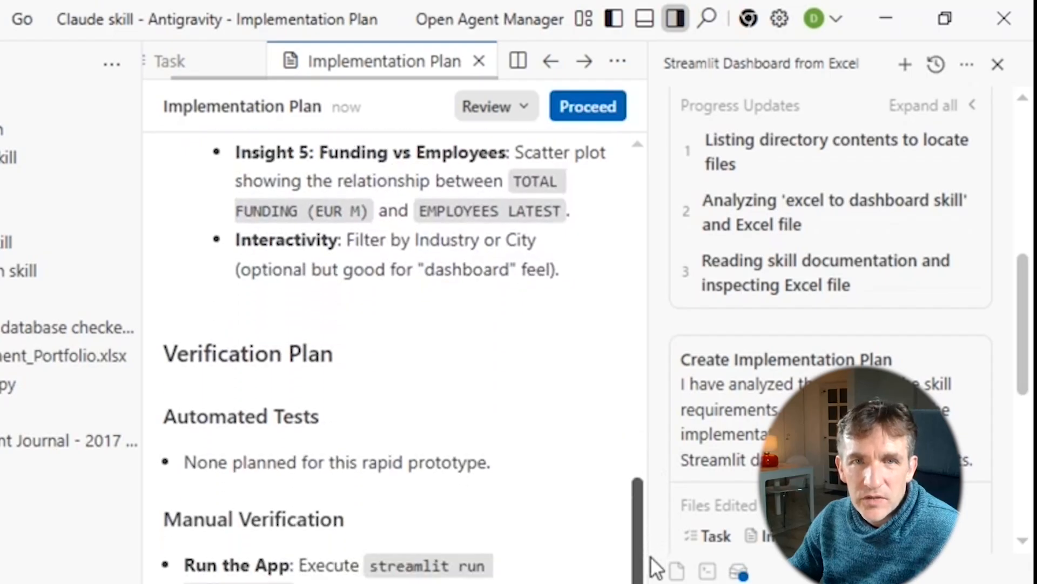
scroll(down, 3)
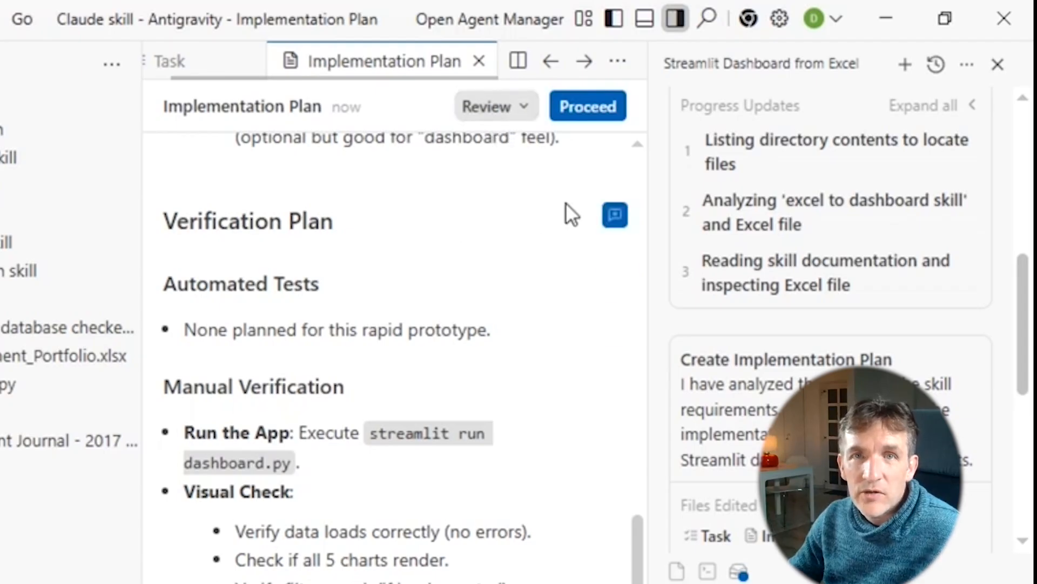
mouse_move(393, 215)
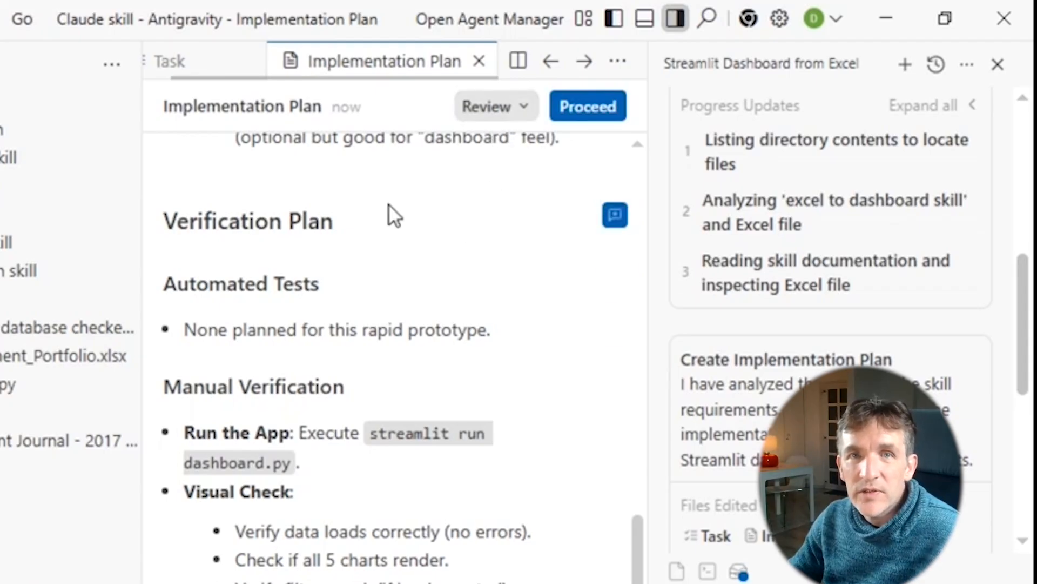
mouse_move(542, 175)
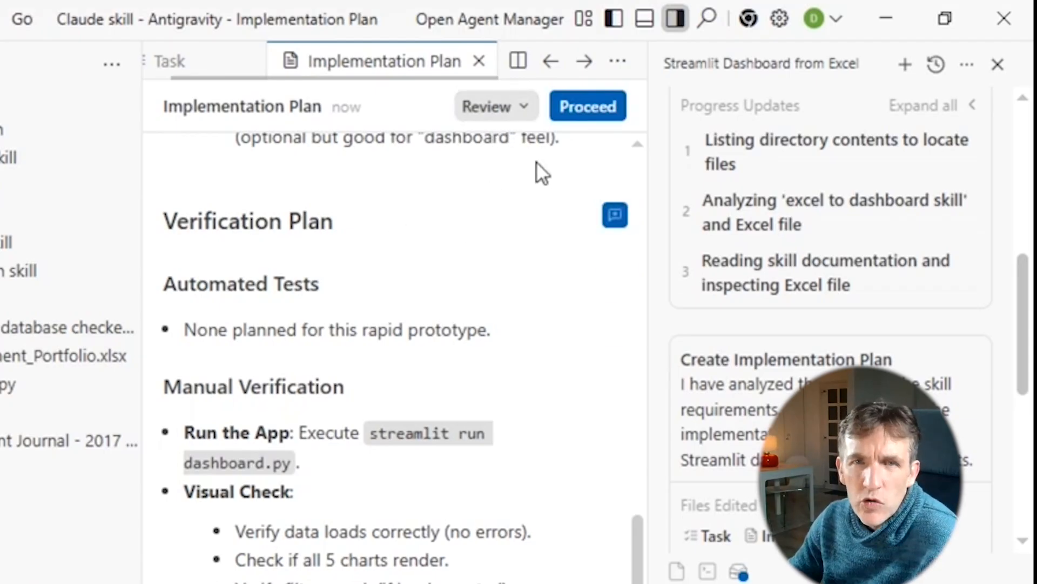
click(587, 106)
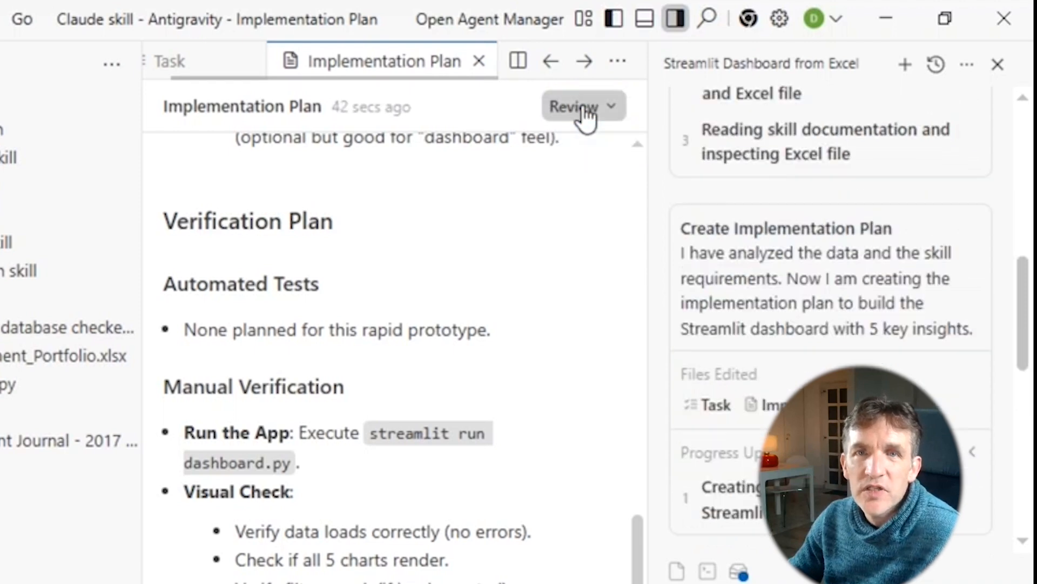
Read the Walkthrough's verification results, How to Run steps and Dashboard Features list.
click(573, 107)
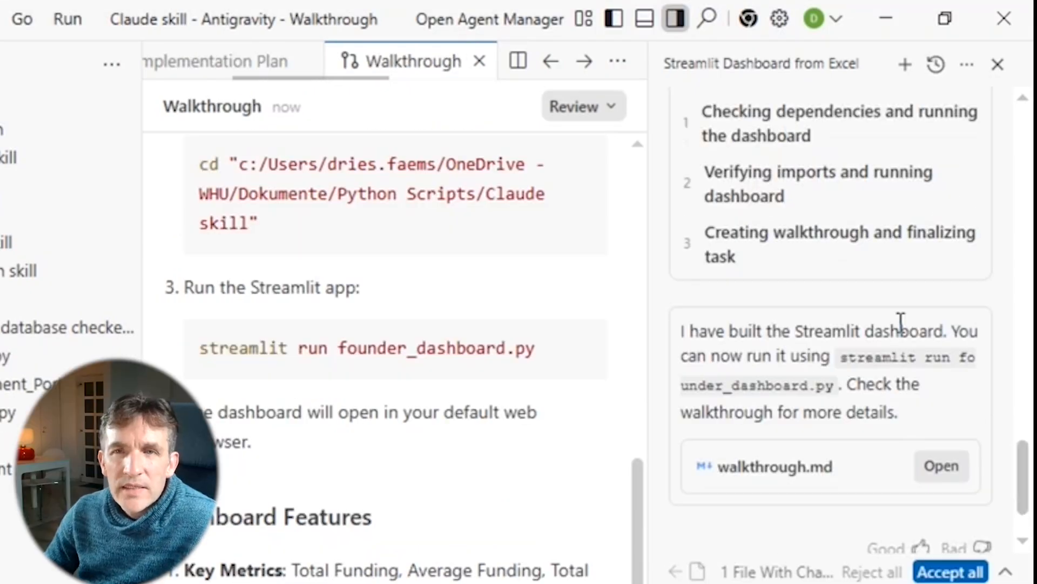
mouse_move(780, 358)
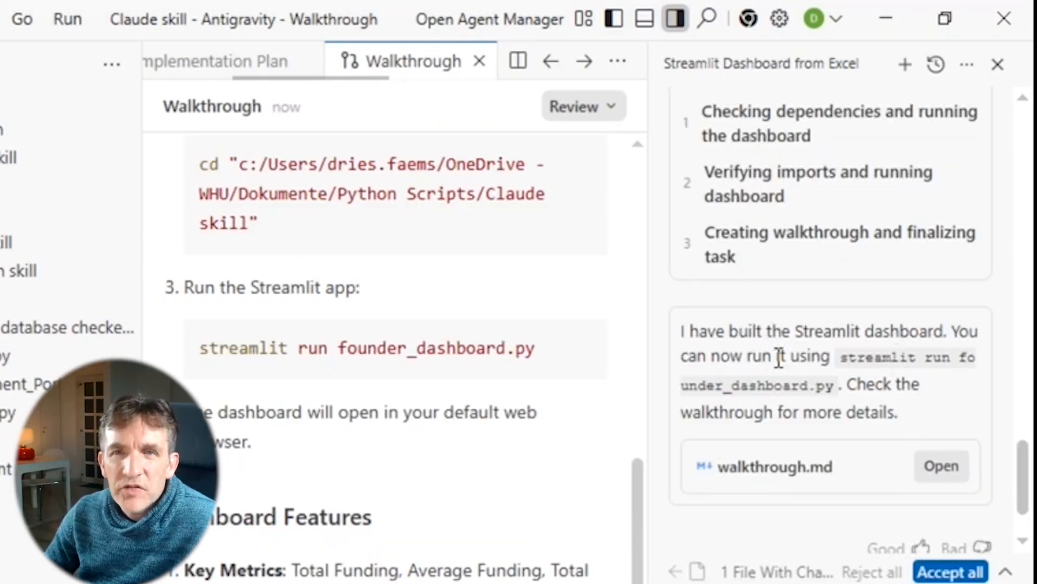
mouse_move(832, 355)
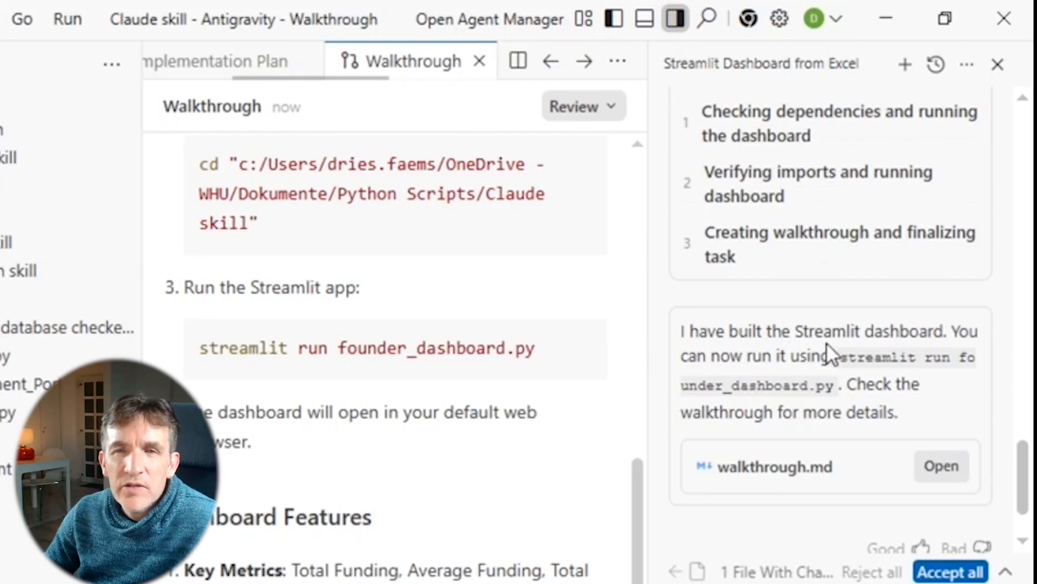
mouse_move(847, 471)
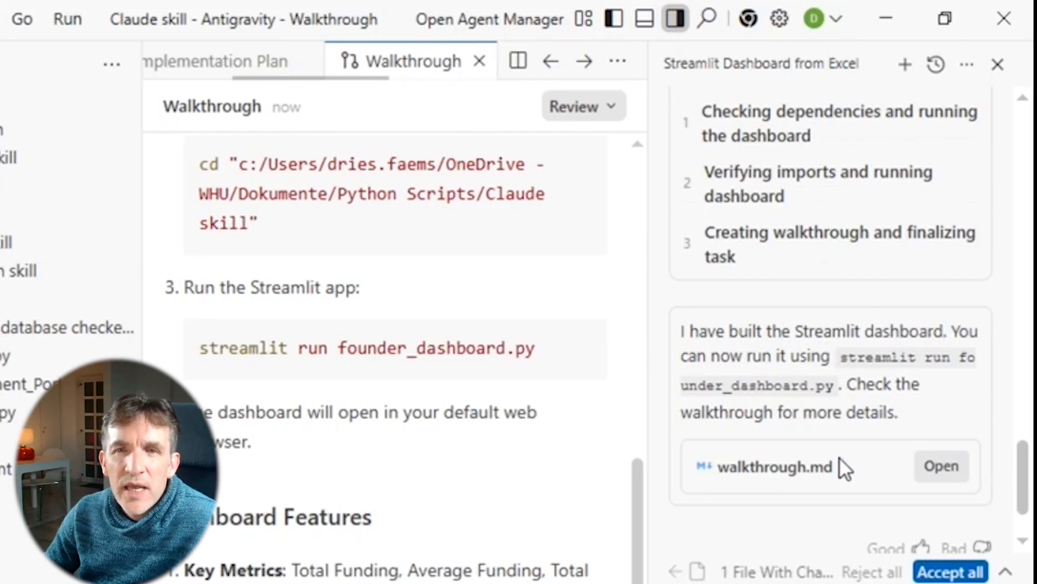
mouse_move(767, 495)
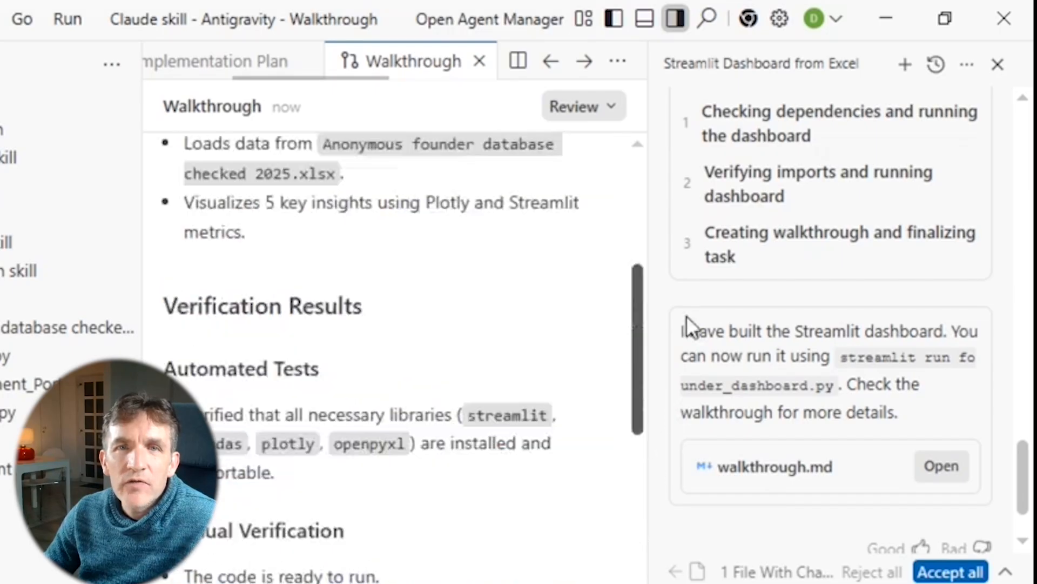
scroll(up, 3)
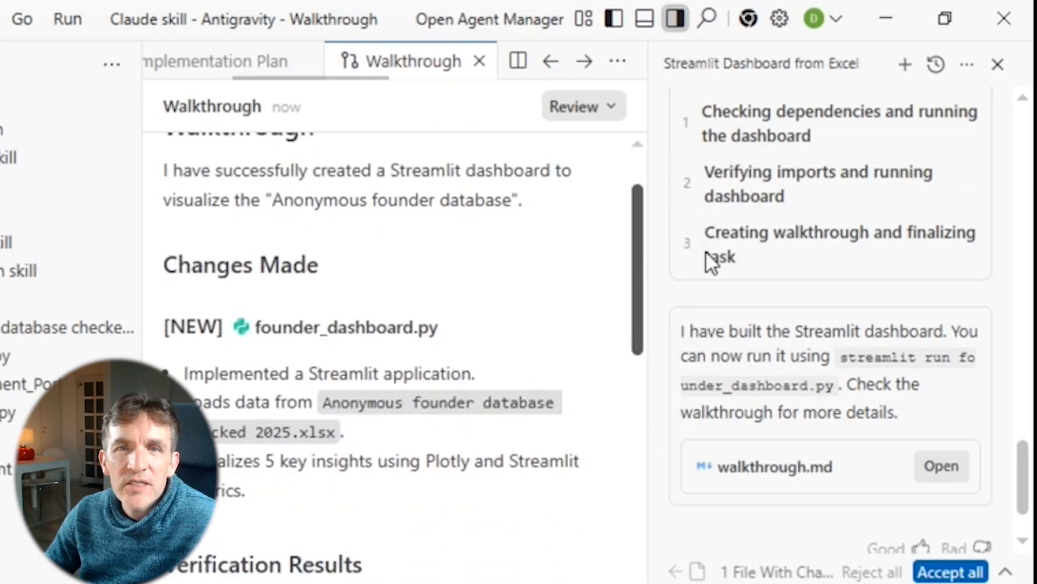
scroll(down, 3)
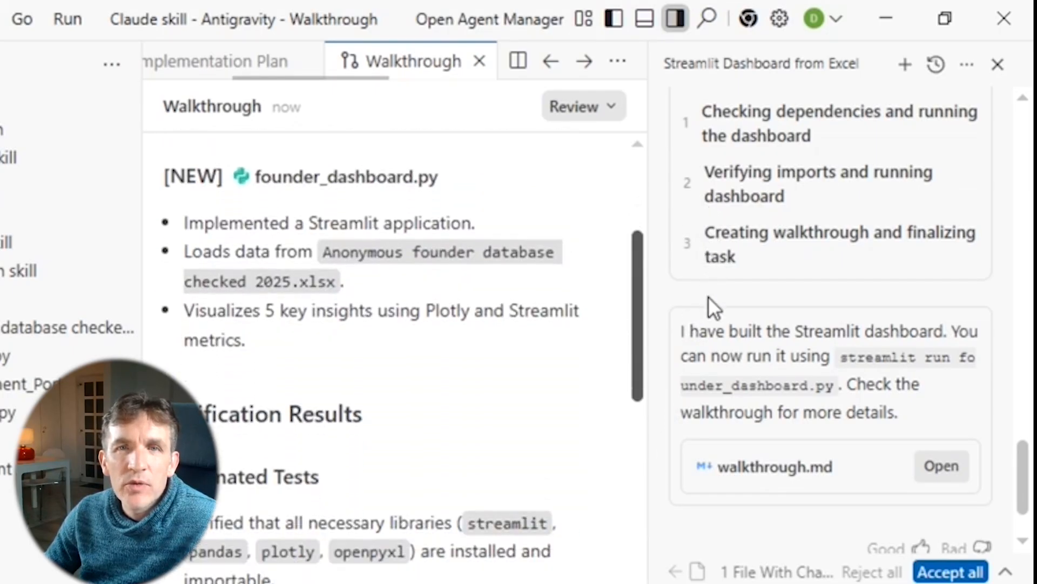
scroll(down, 3)
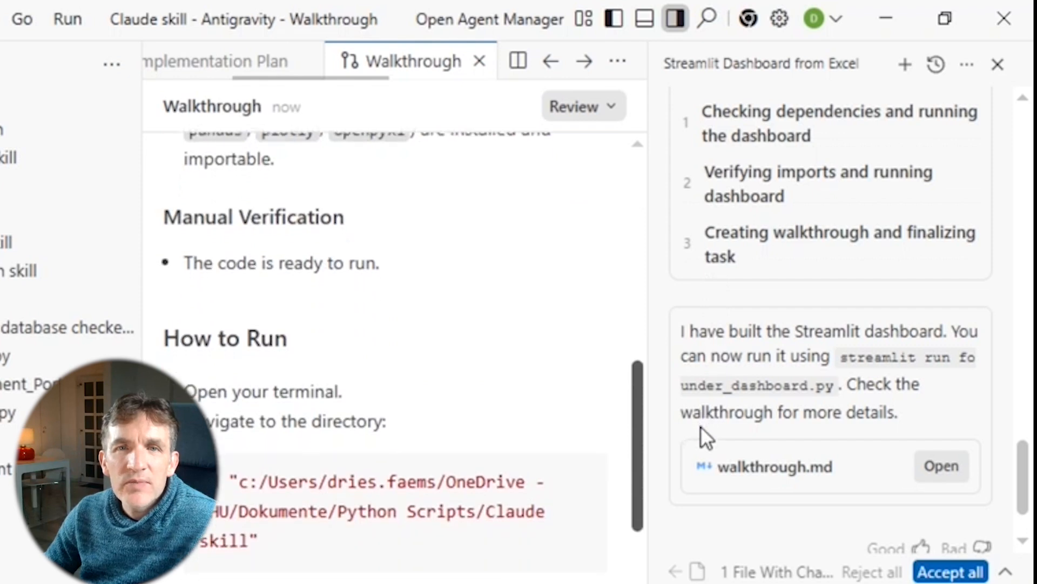
scroll(down, 3)
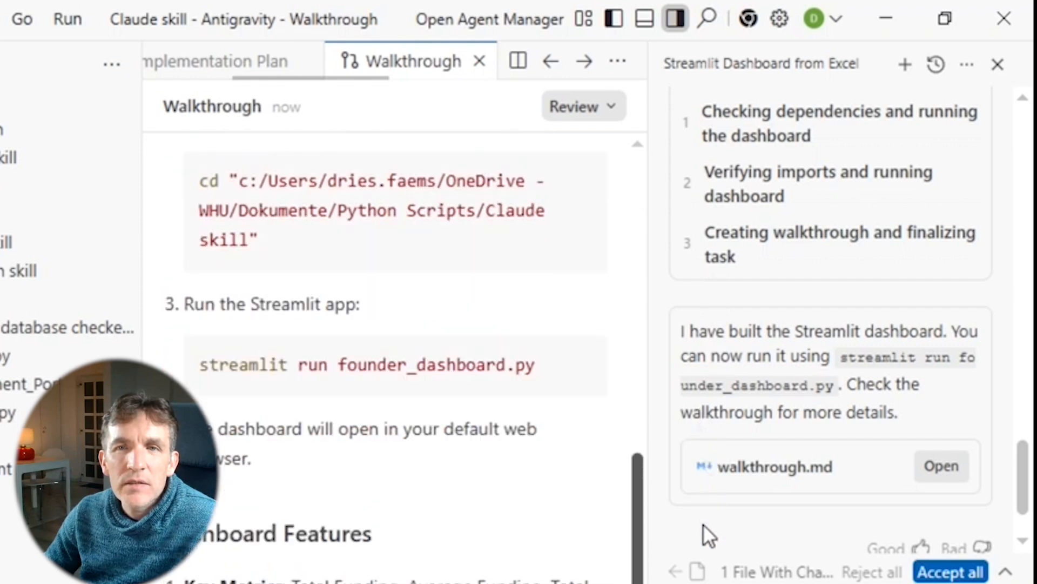
scroll(down, 3)
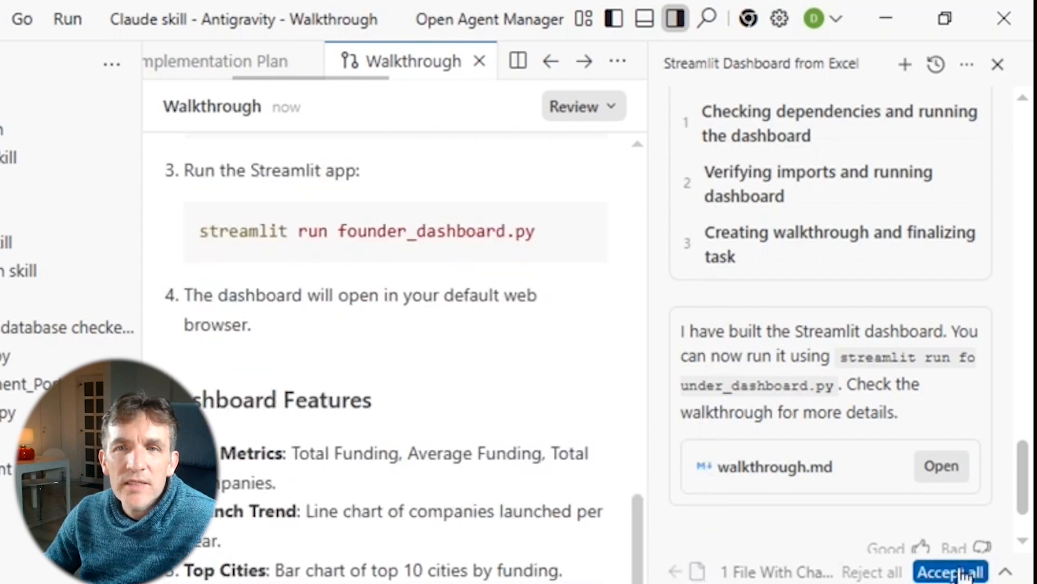
Accept all the agent's file changes for founder_dashboard.py and bring up the Terminal menu.
click(949, 571)
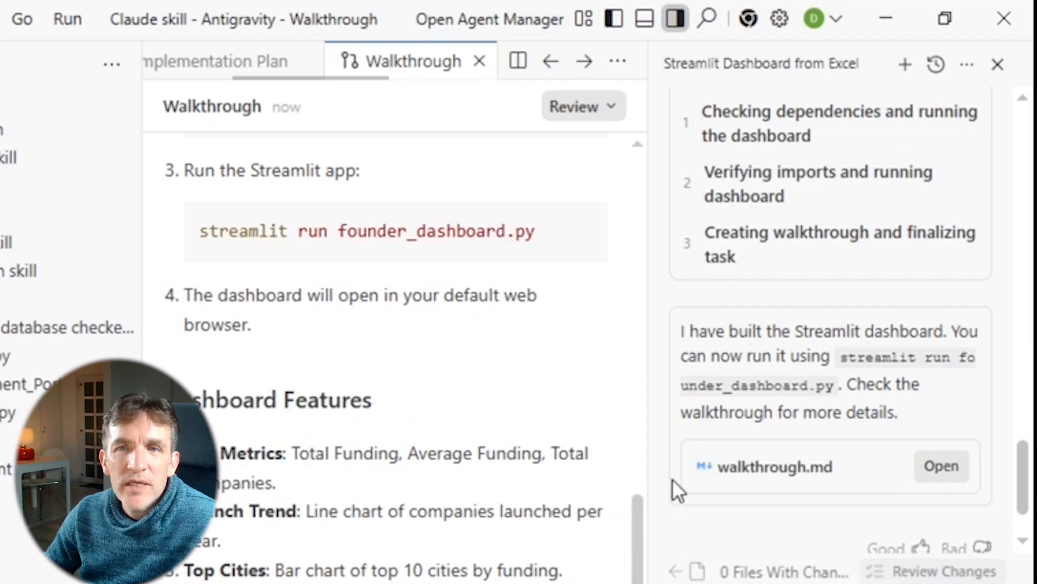
mouse_move(1022, 467)
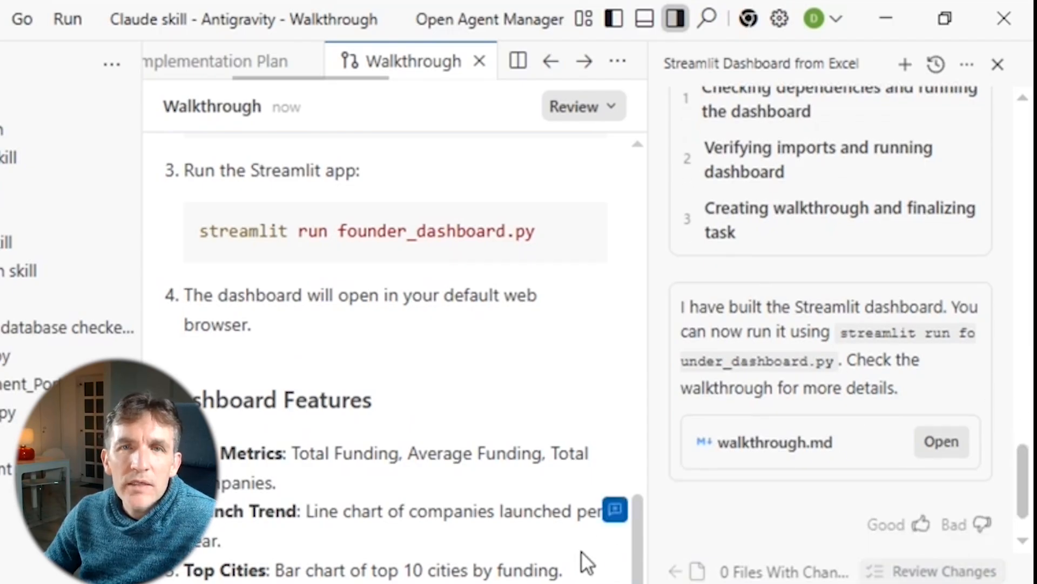
mouse_move(258, 215)
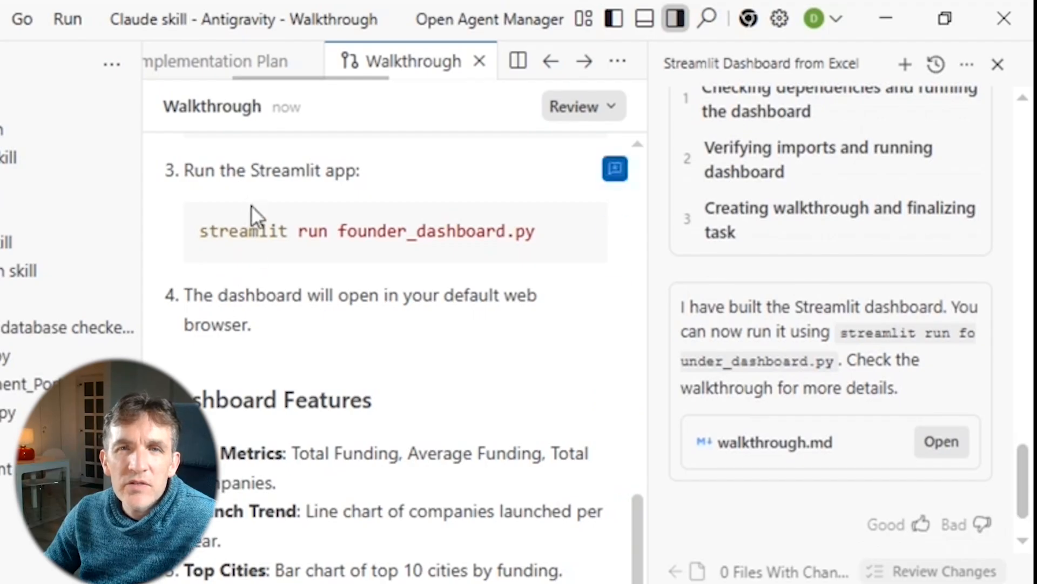
mouse_move(325, 199)
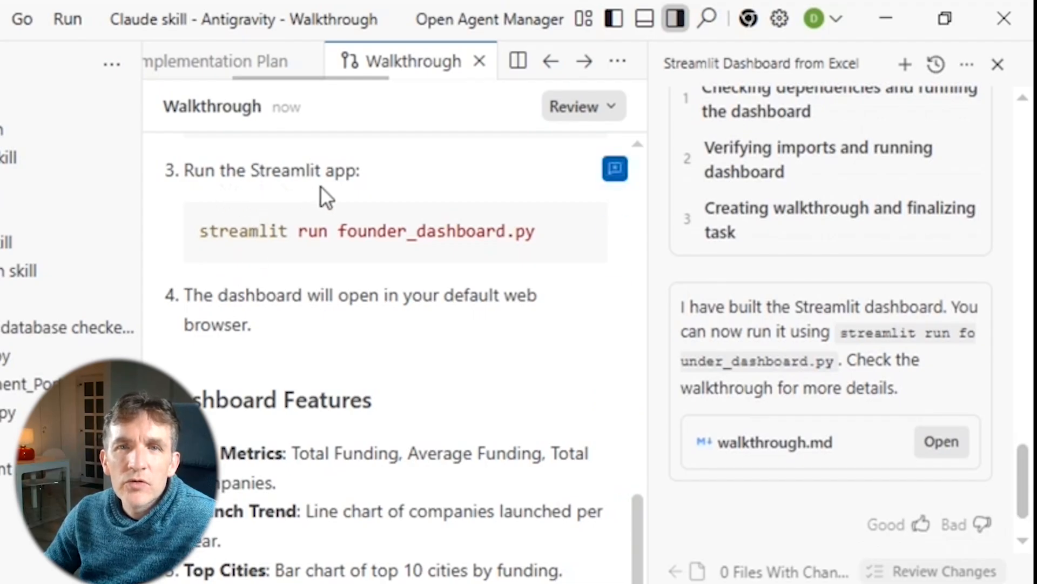
mouse_move(205, 231)
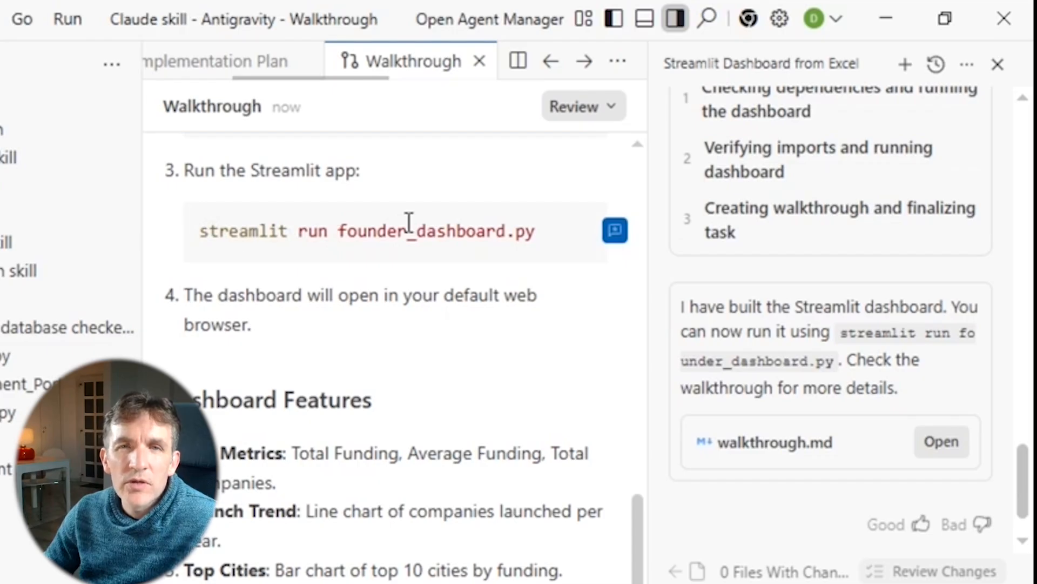
click(217, 18)
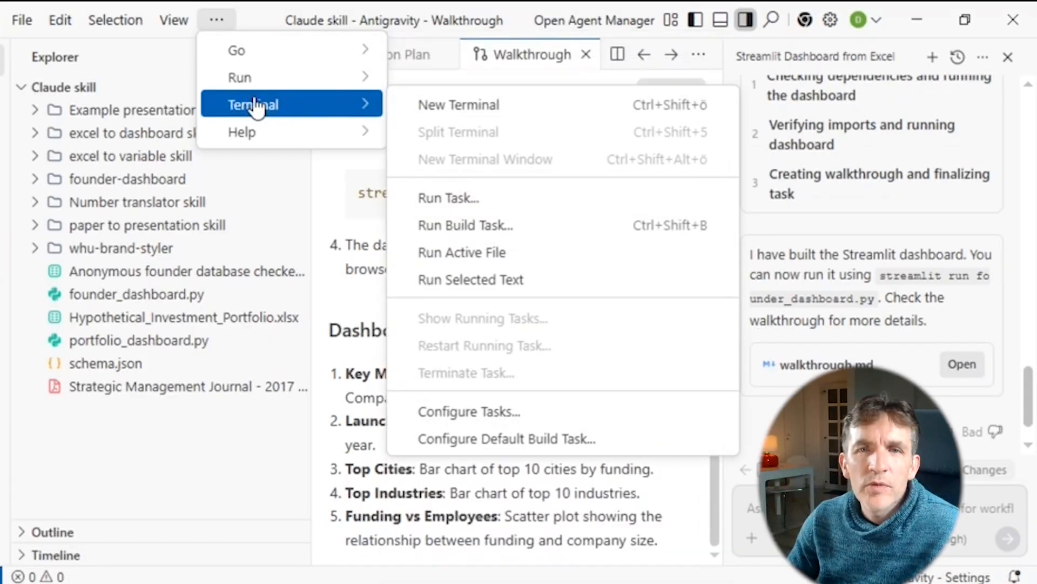
In a new terminal, start 'python -m streamlit run founder_dashboard.py' to launch the dashboard.
click(458, 105)
text(p)
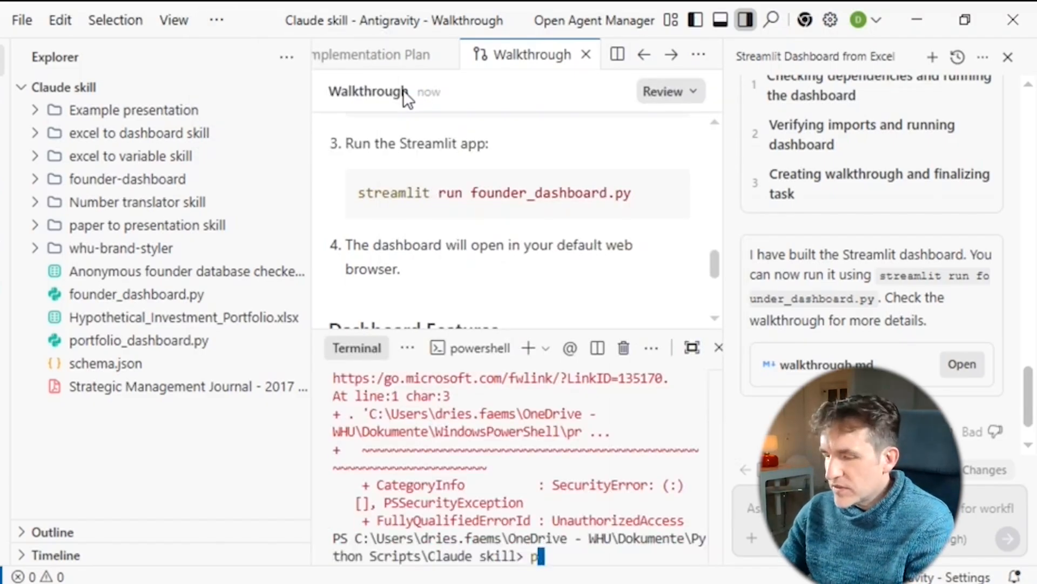
text(ython -)
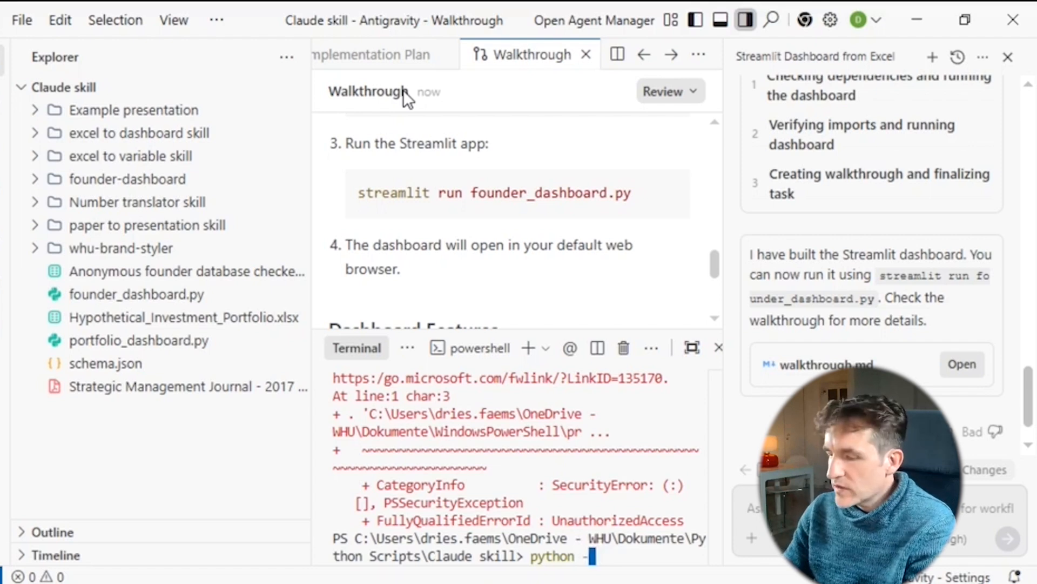
text(-m)
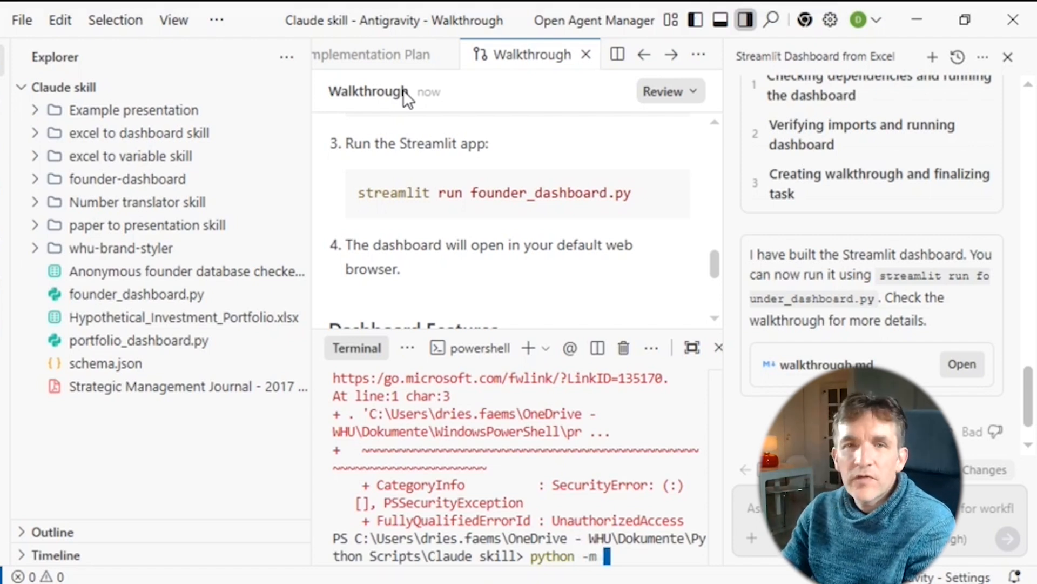
text(streamlit)
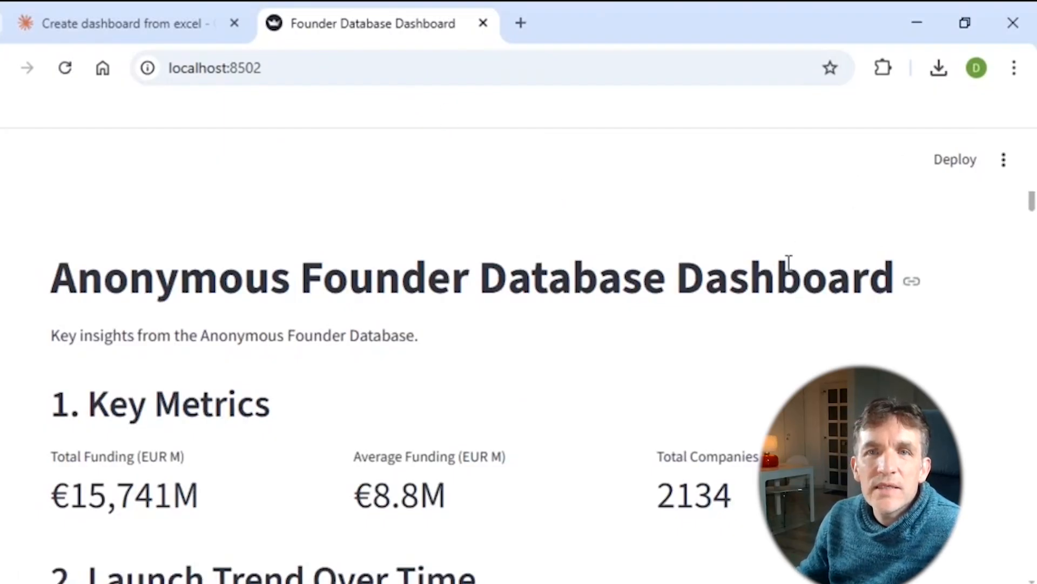
mouse_move(1029, 202)
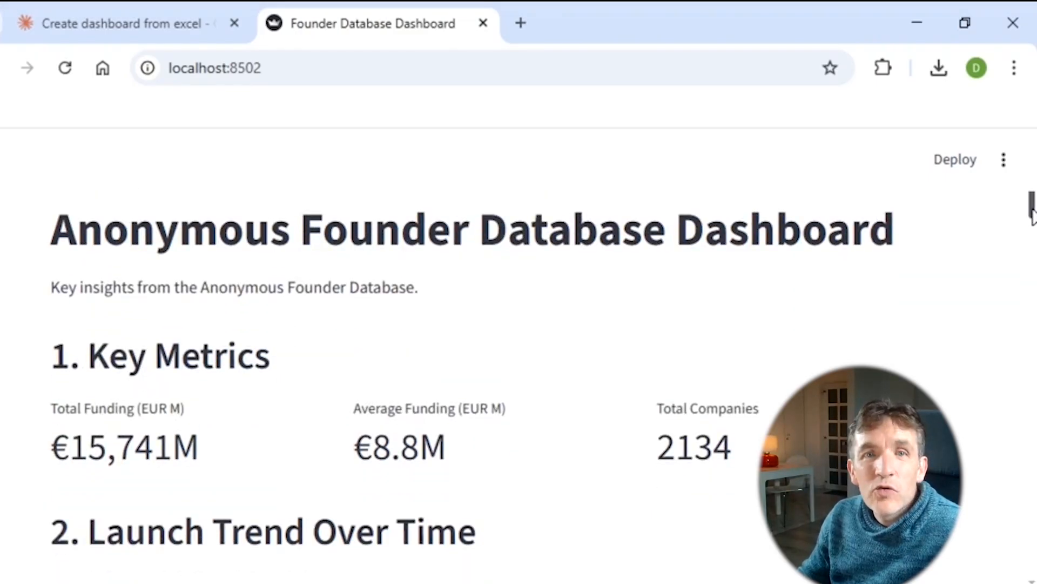
Scroll the running dashboard at localhost:8502 from Key Metrics through the funding trend chart.
scroll(down, 3)
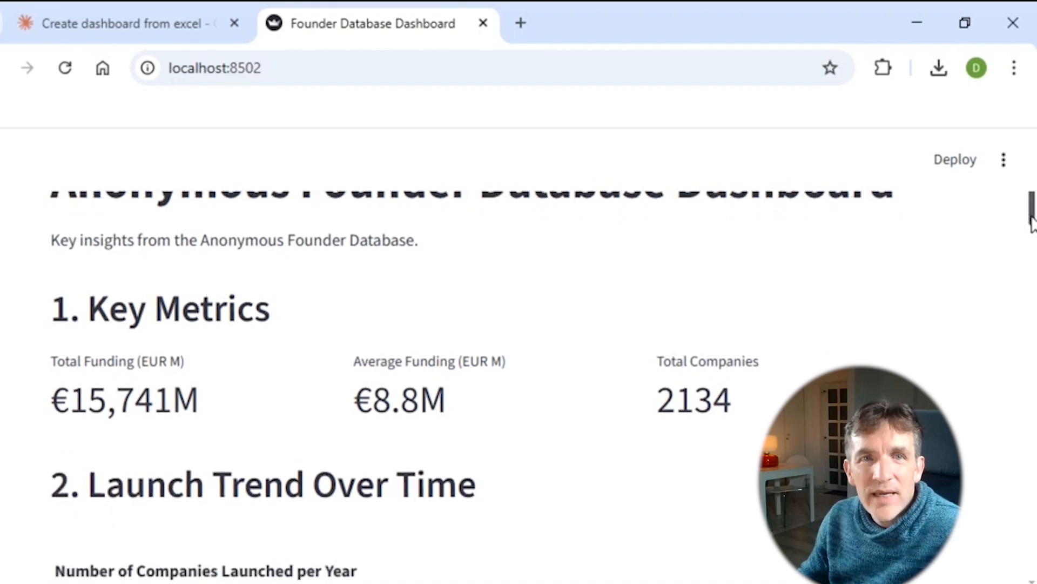
scroll(down, 3)
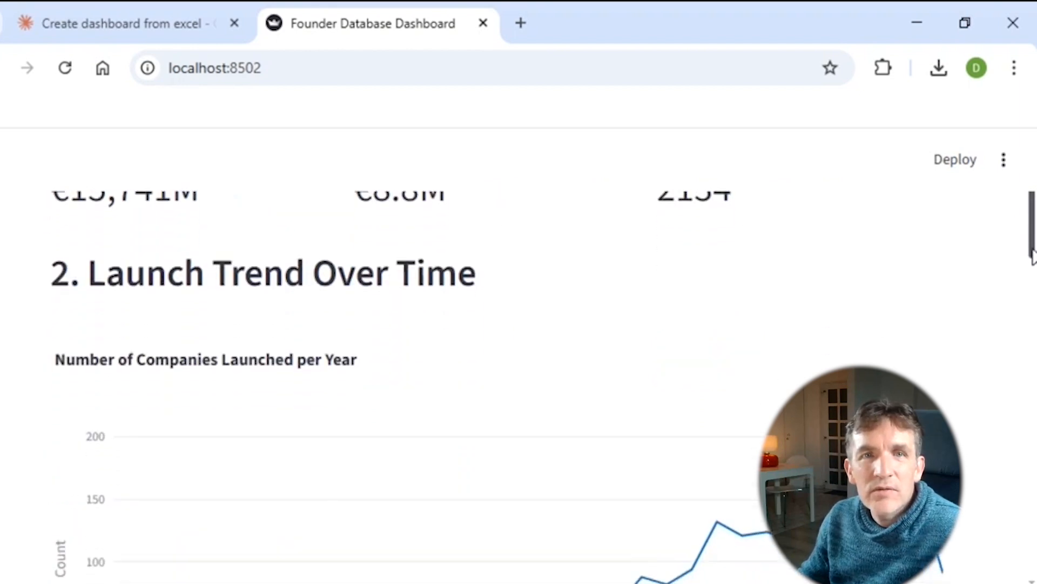
scroll(down, 3)
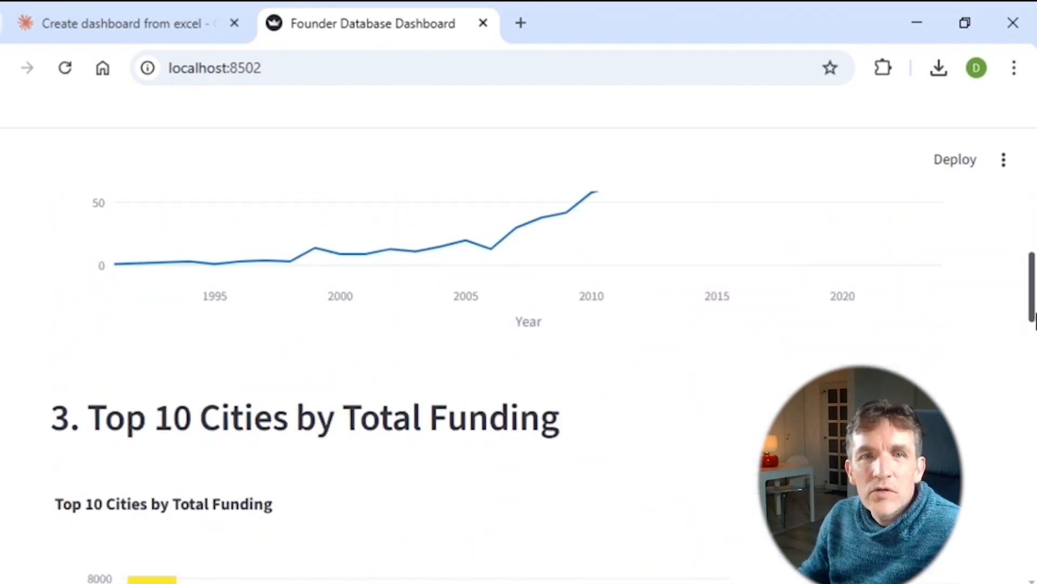
scroll(down, 3)
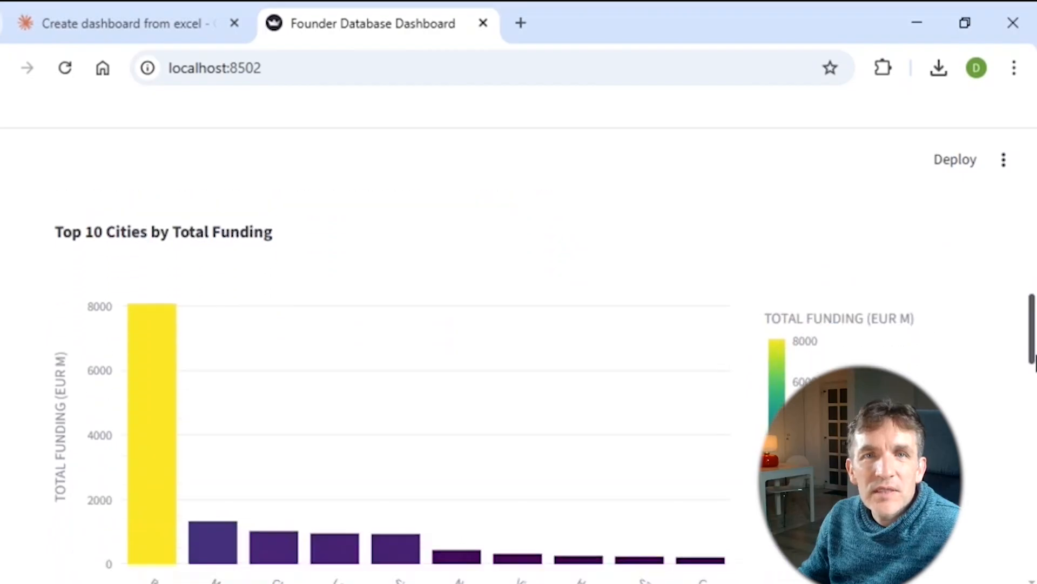
scroll(down, 3)
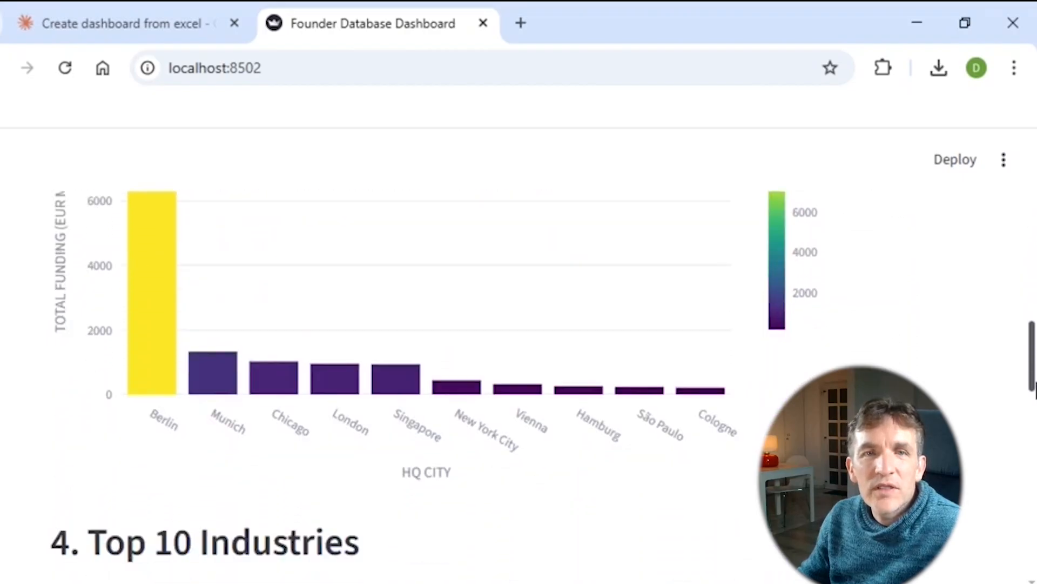
scroll(down, 3)
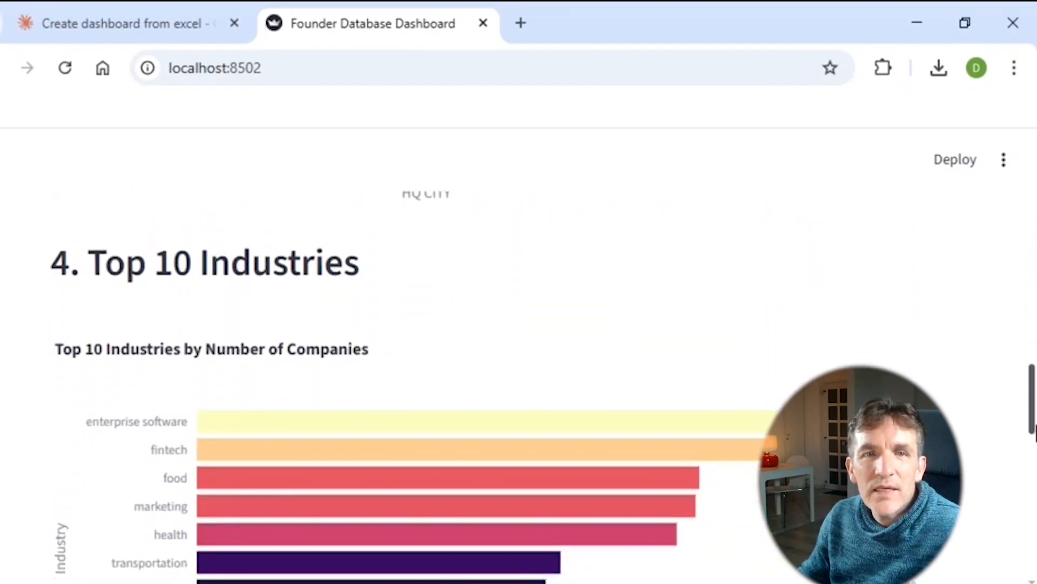
scroll(down, 3)
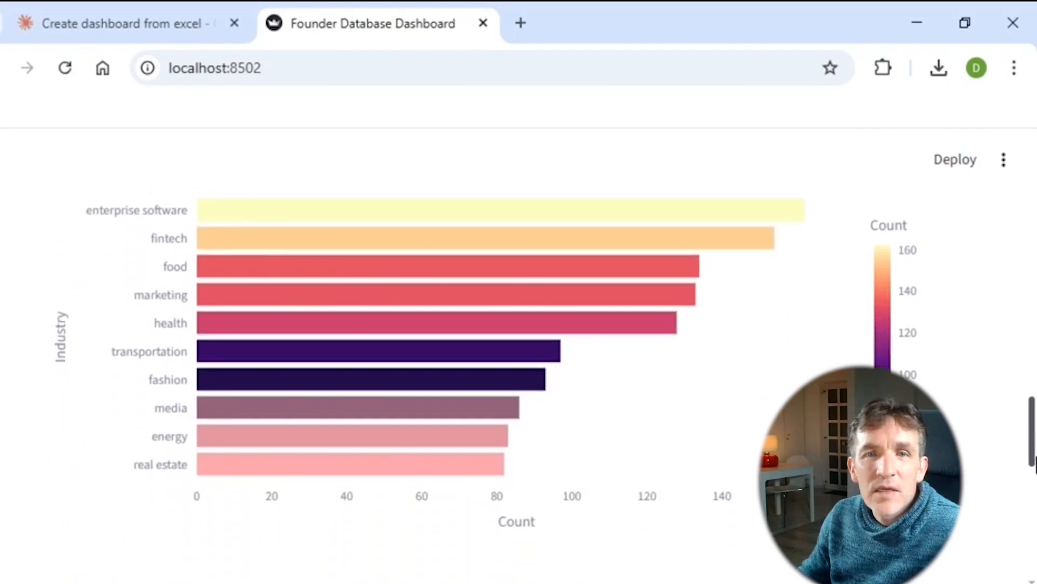
Continue to the top cities, top industries and funding-vs-employees scatter charts.
scroll(up, 3)
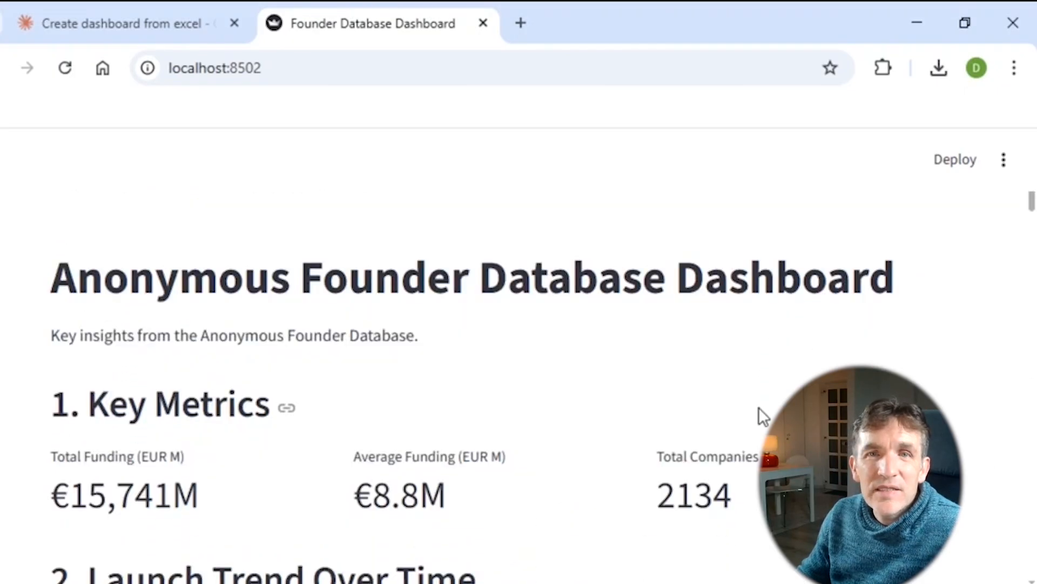
scroll(down, 3)
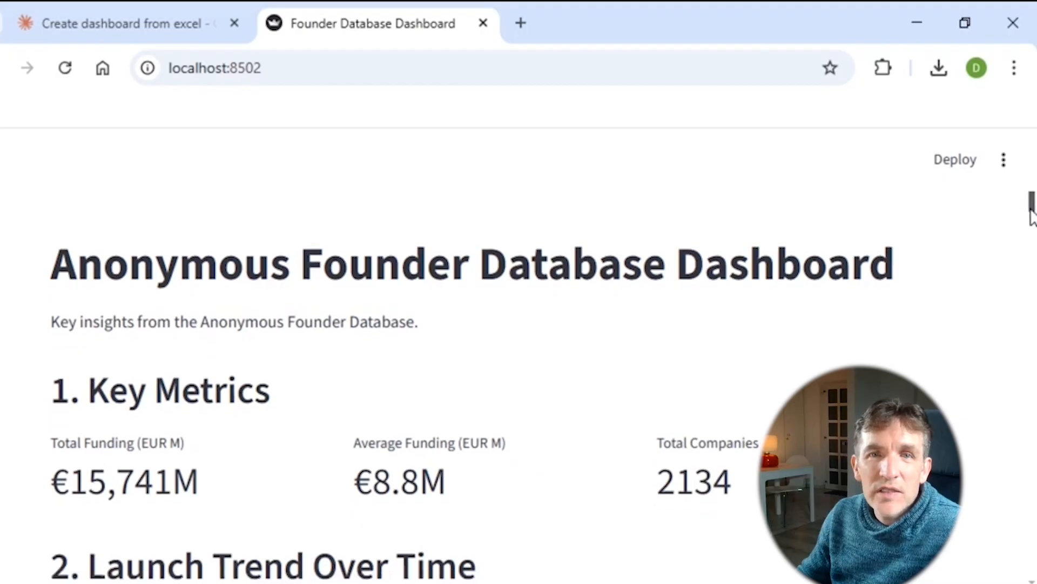
scroll(down, 3)
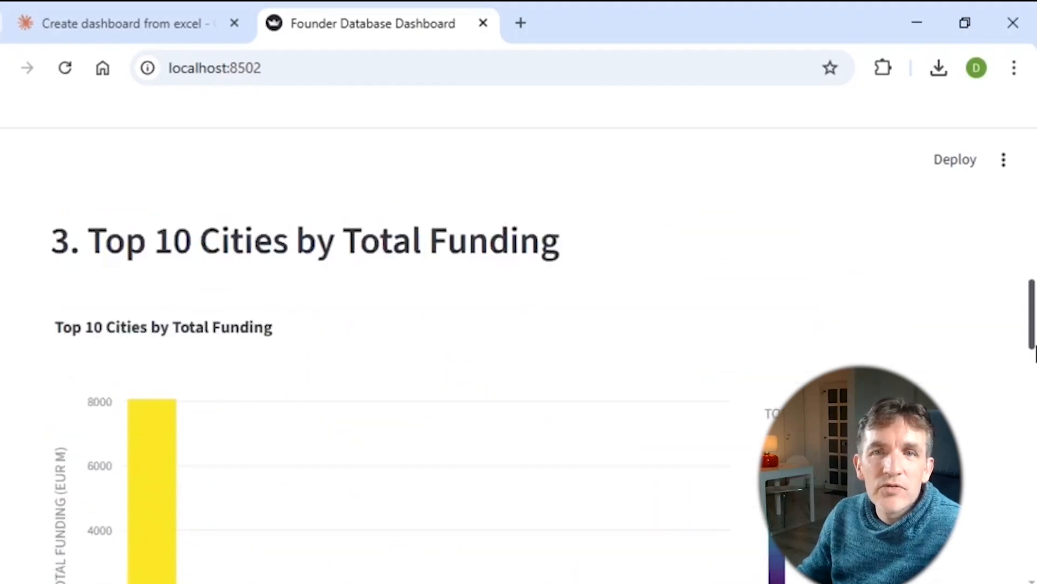
scroll(down, 3)
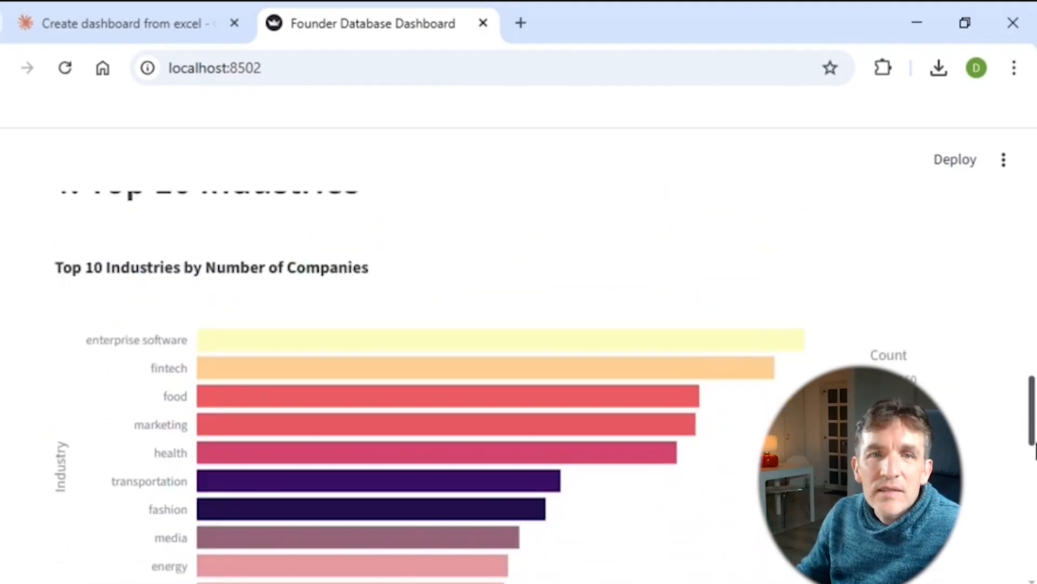
scroll(down, 3)
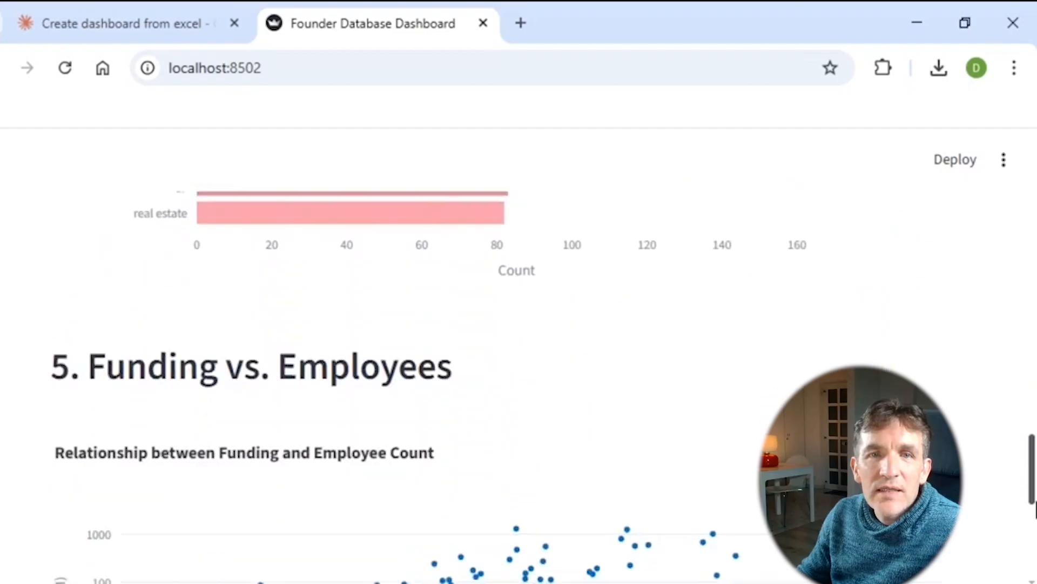
scroll(down, 3)
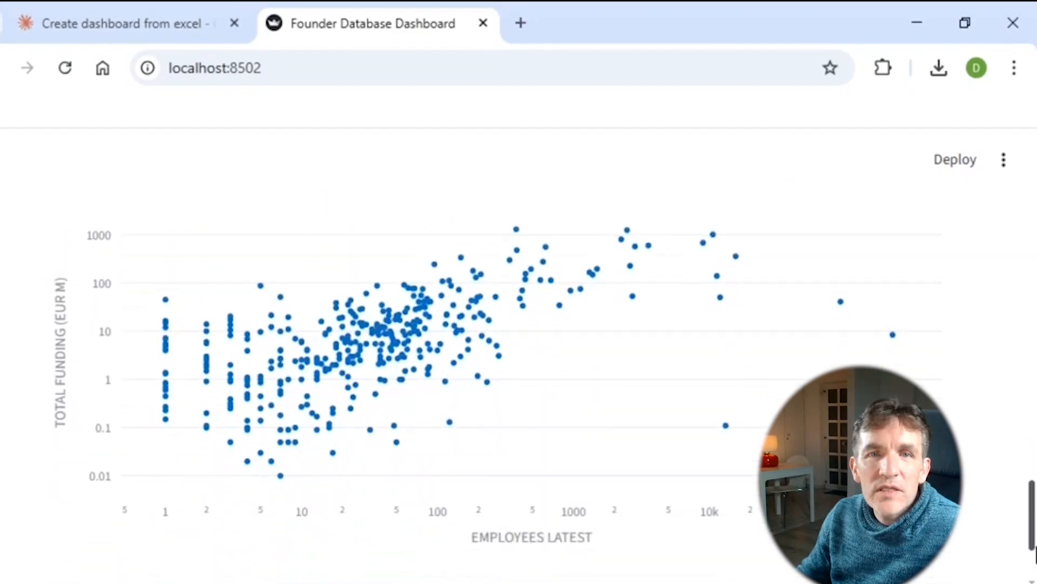